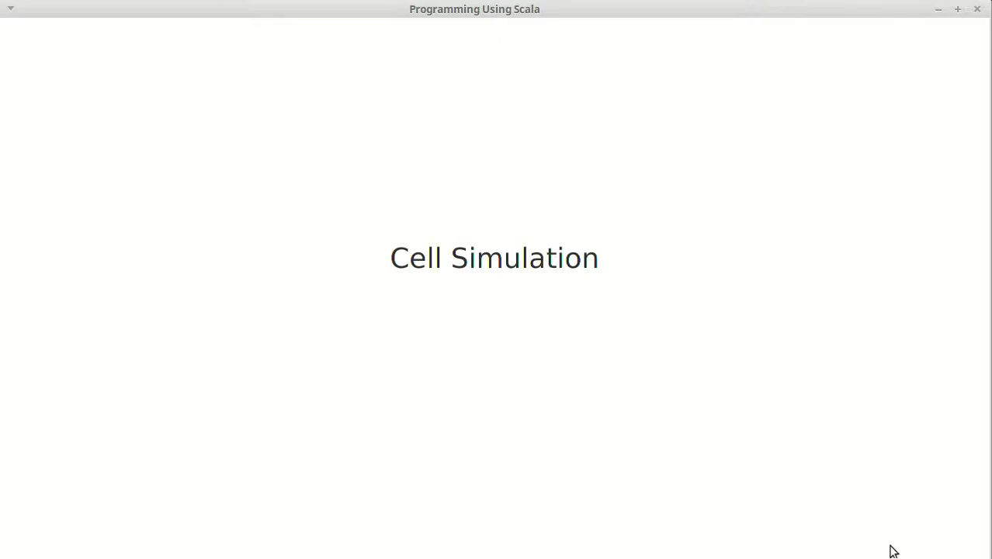
mouse_move(877, 345)
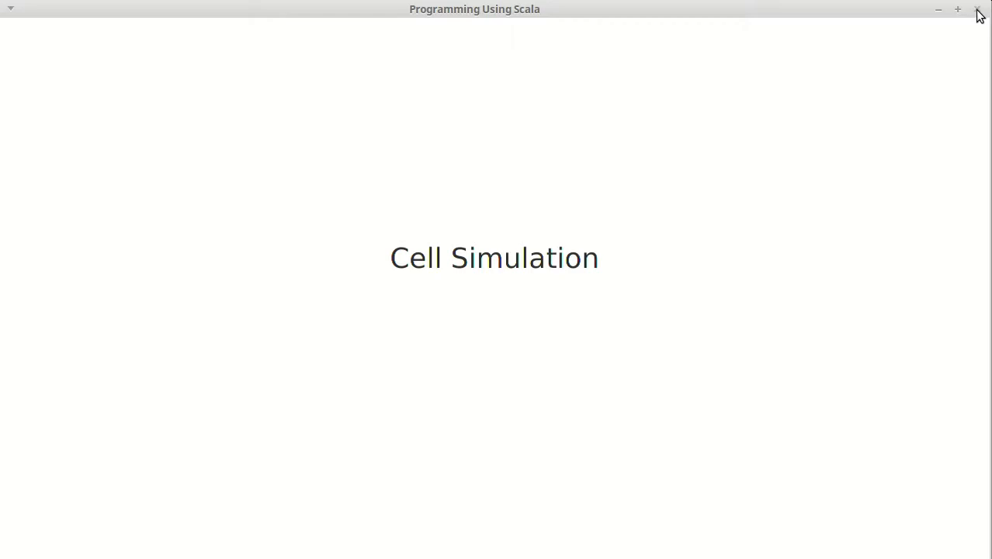
Step: Begin a "Cell Simulation" -> (d => new DrawCellSim(d, ...)) entry in the creators map
click(977, 8)
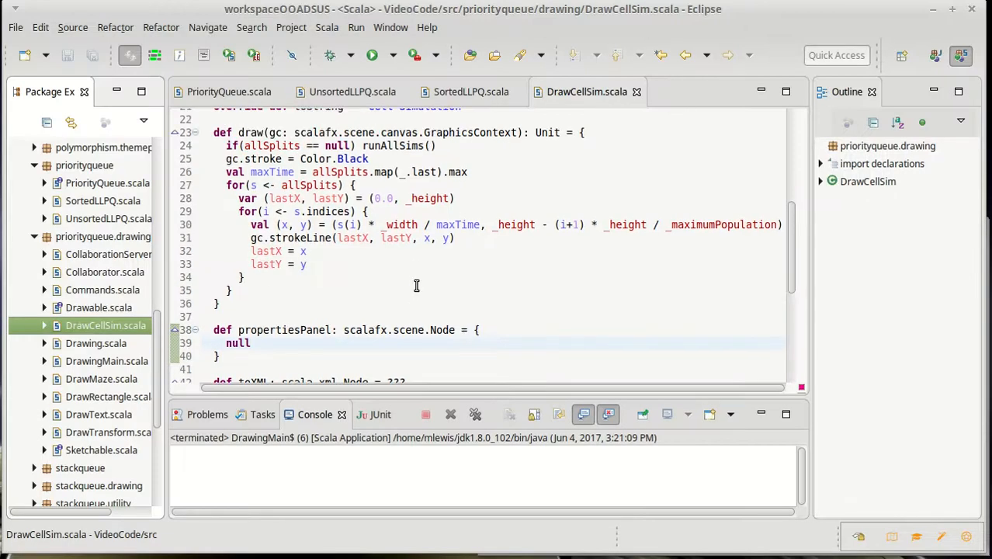
scroll(down, 3)
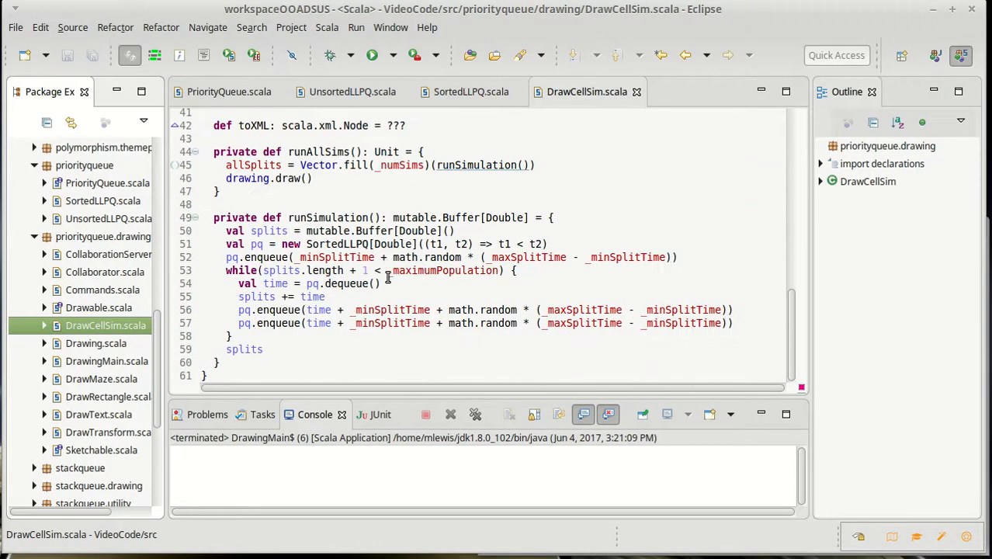
scroll(up, 3)
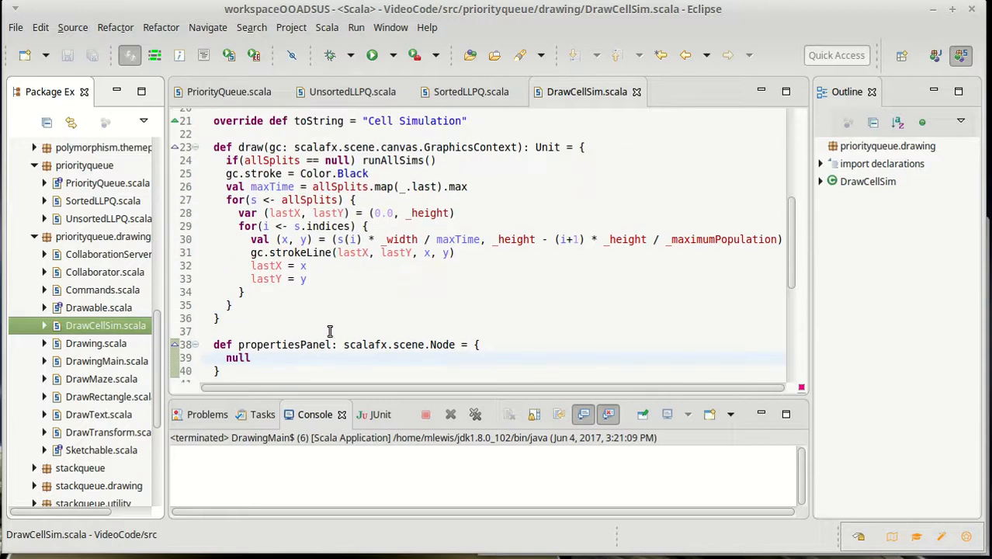
mouse_move(308, 355)
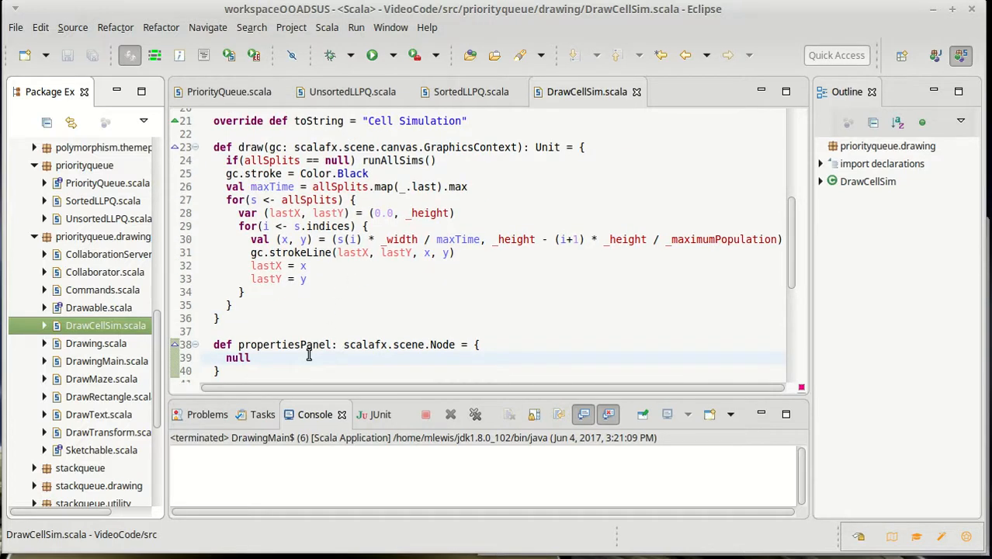
mouse_move(412, 235)
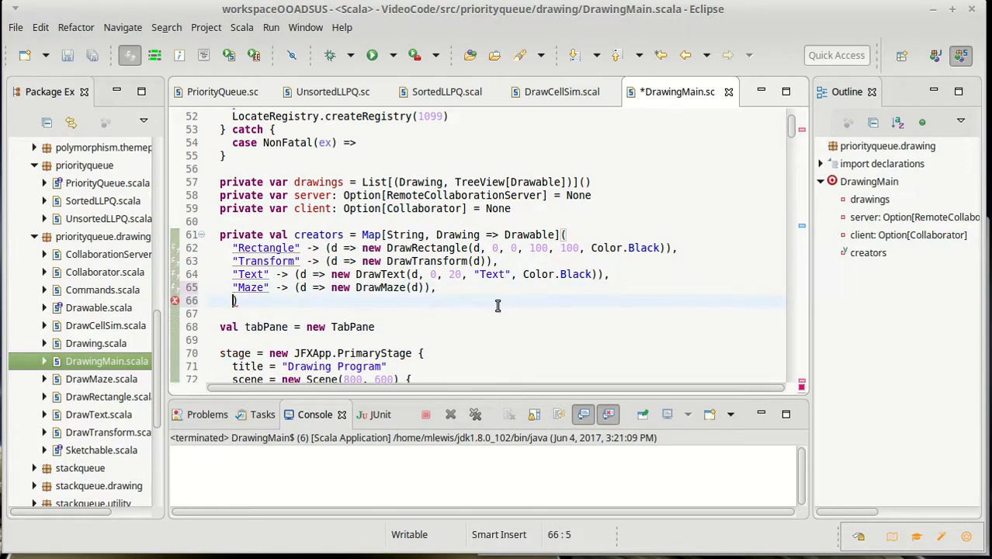
text("Cell Simula)
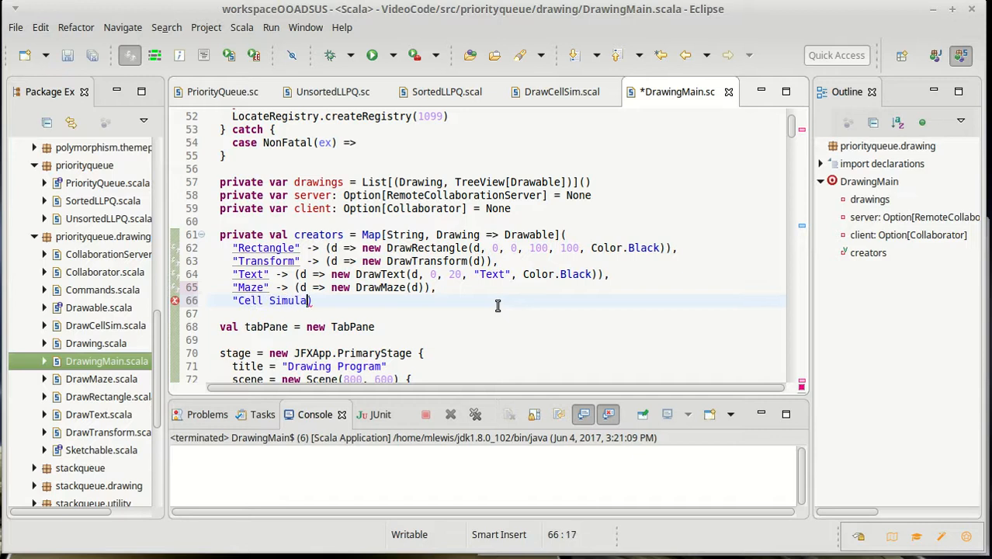
text(tion")
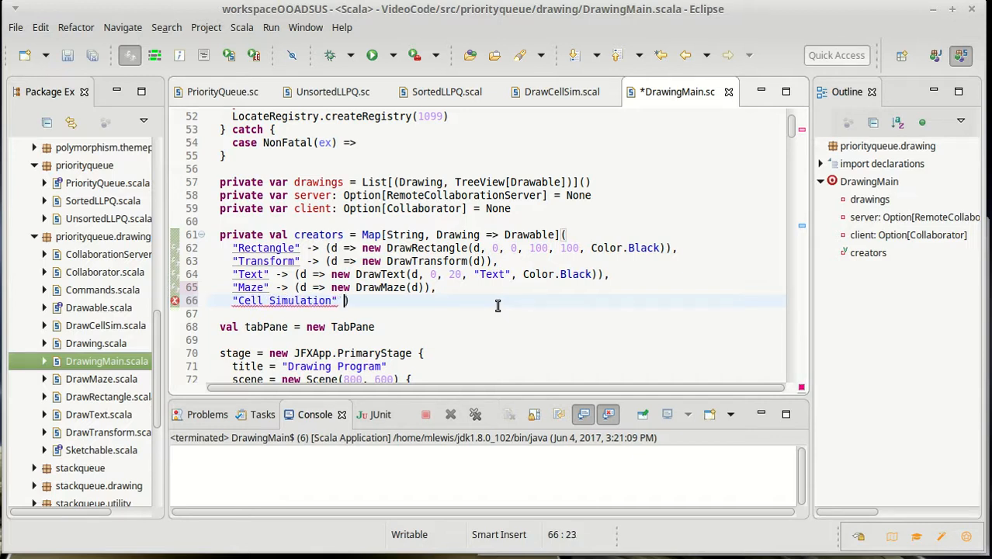
text(-> ())
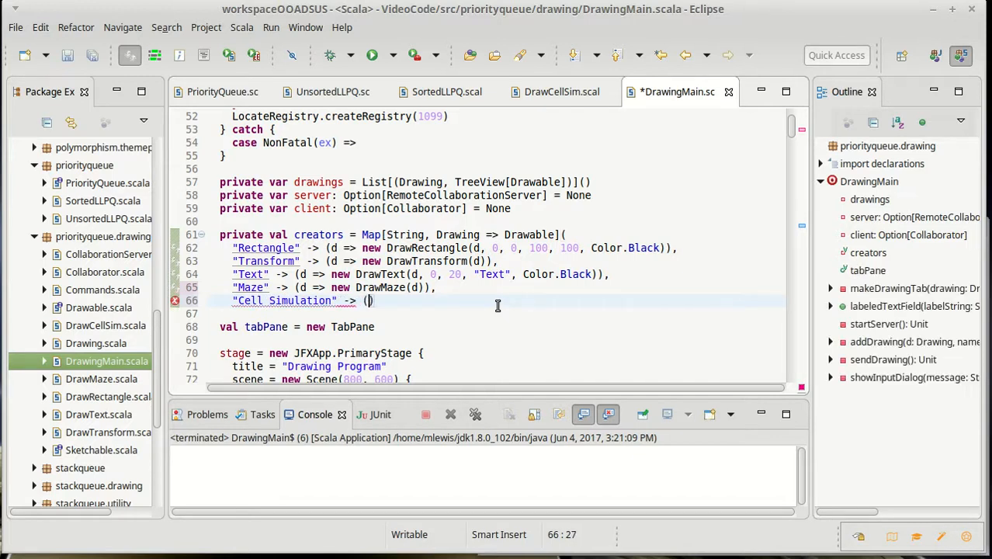
text(d)
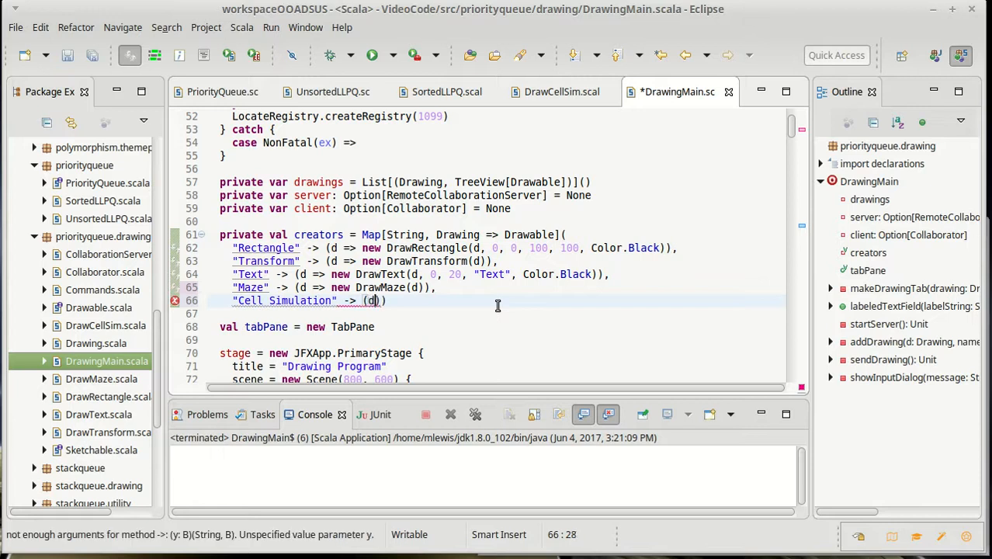
text(=> new DrawCellSim)
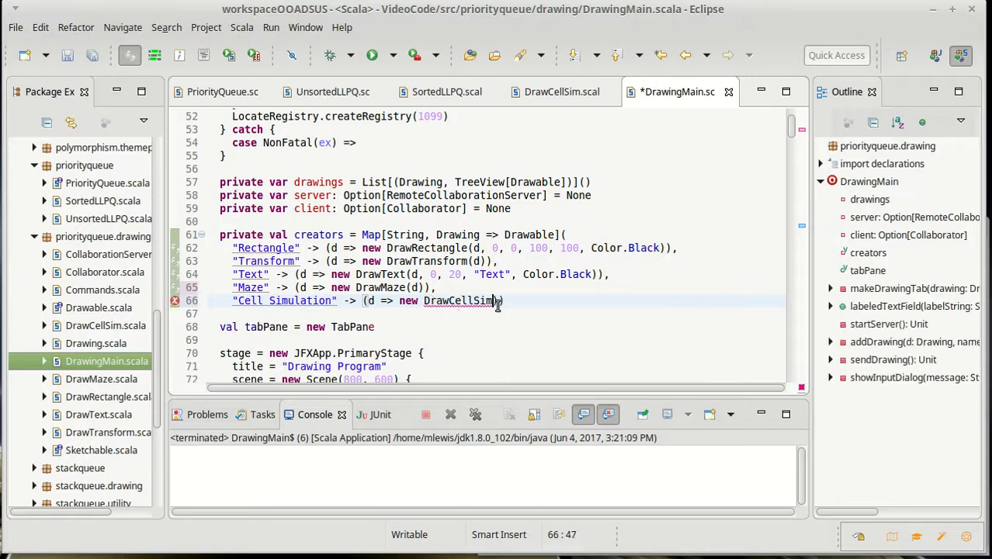
text()))
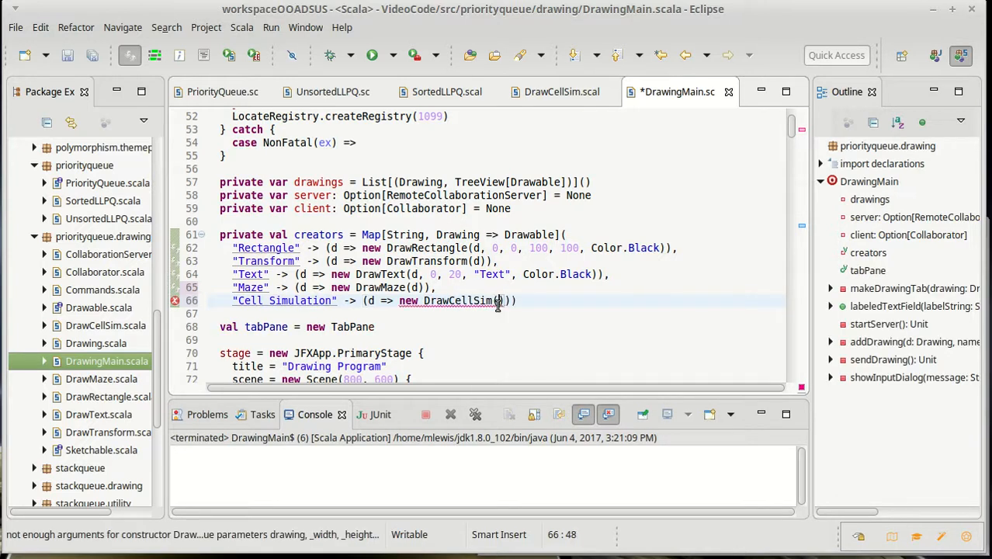
text(d,)
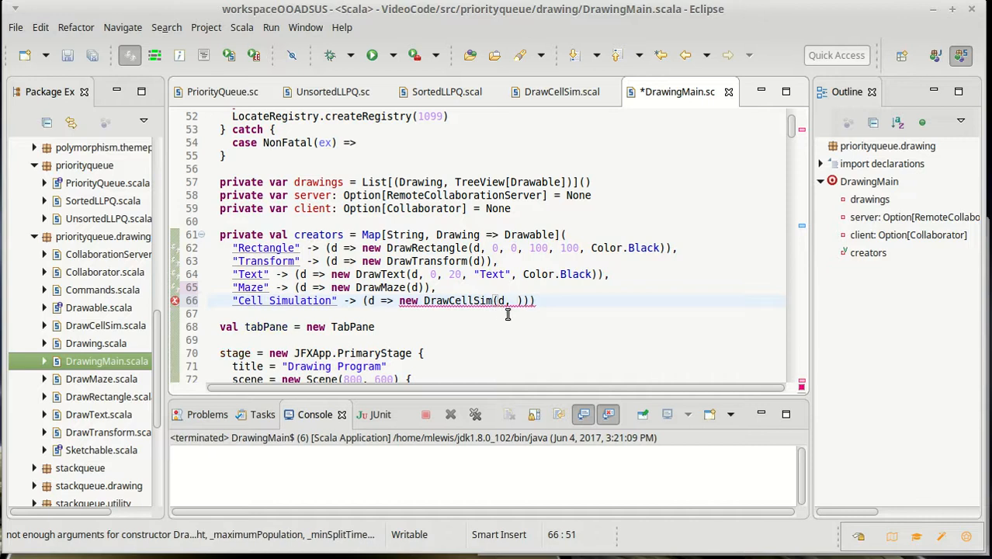
Step: Fill in the constructor arguments 300, 300, 1000, 1, 2, 10 after checking DrawCellSim's parameters
click(561, 91)
text(3)
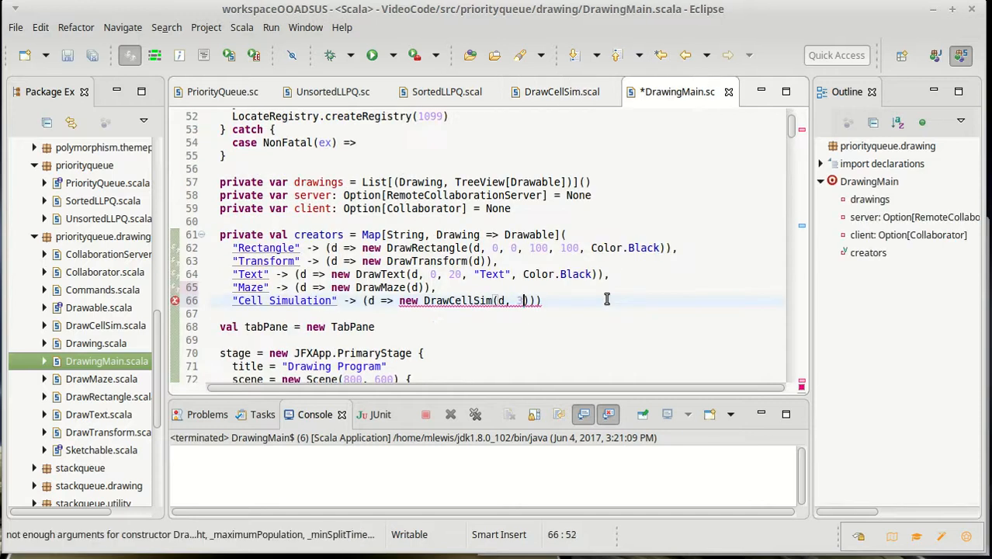
text(00, 300,)
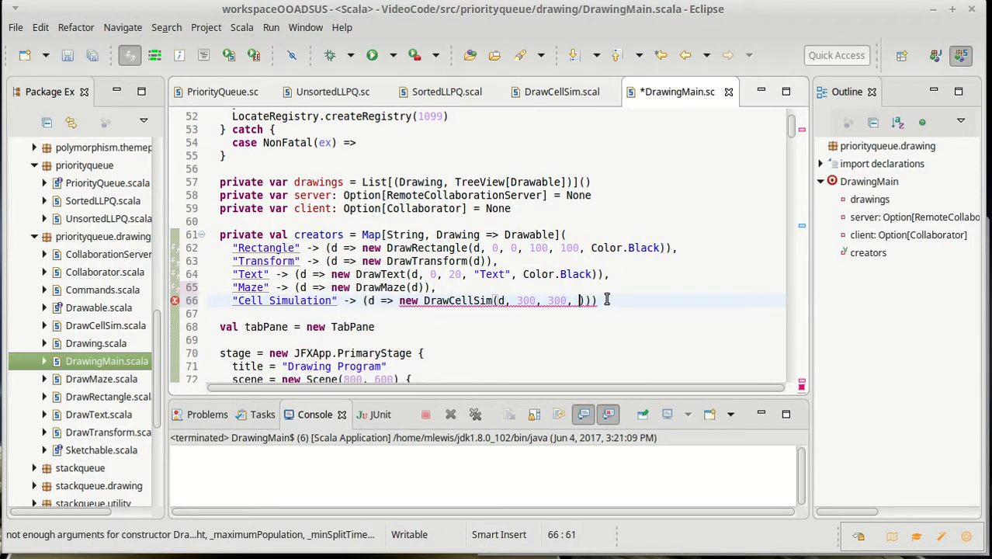
text(1000,)
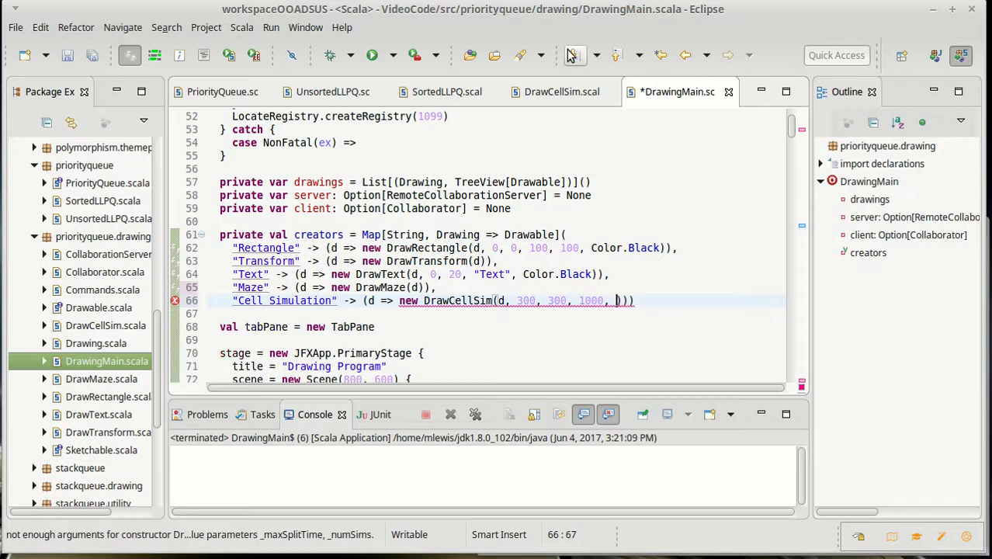
click(561, 92)
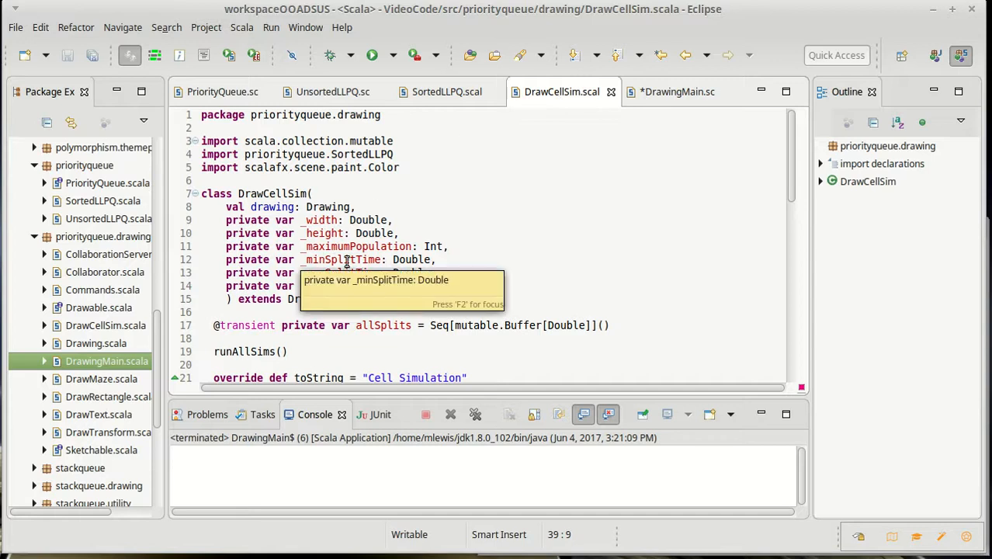
click(676, 92)
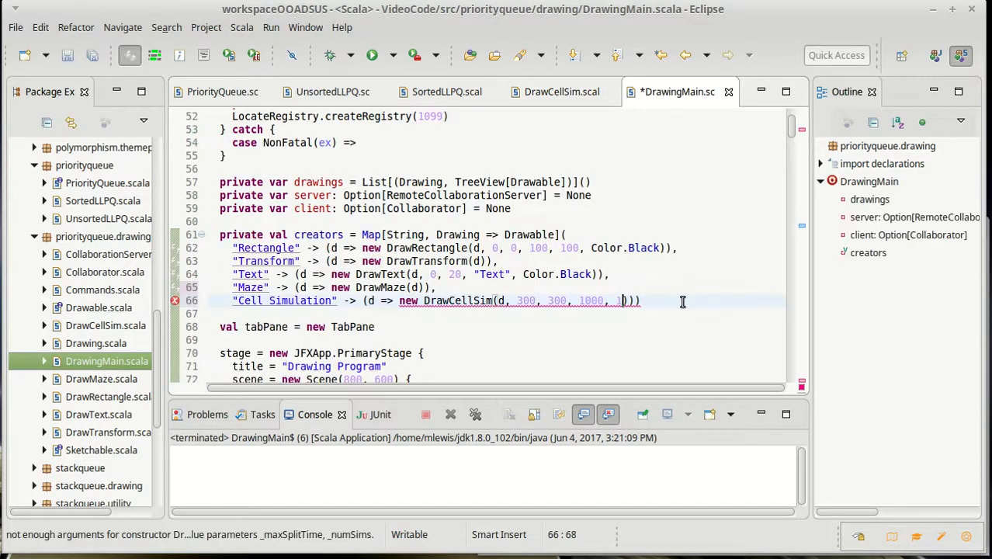
text(, 1, 2,)
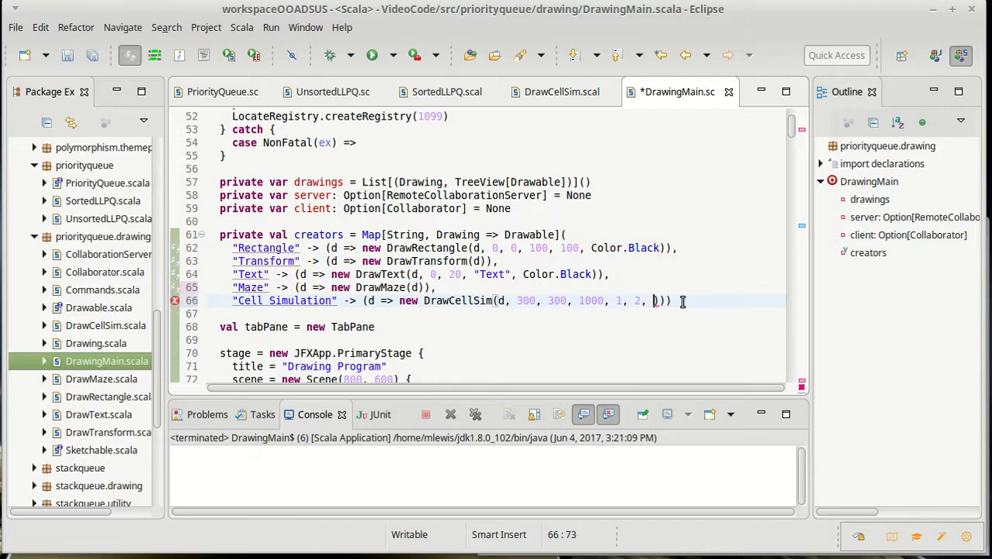
text(0)
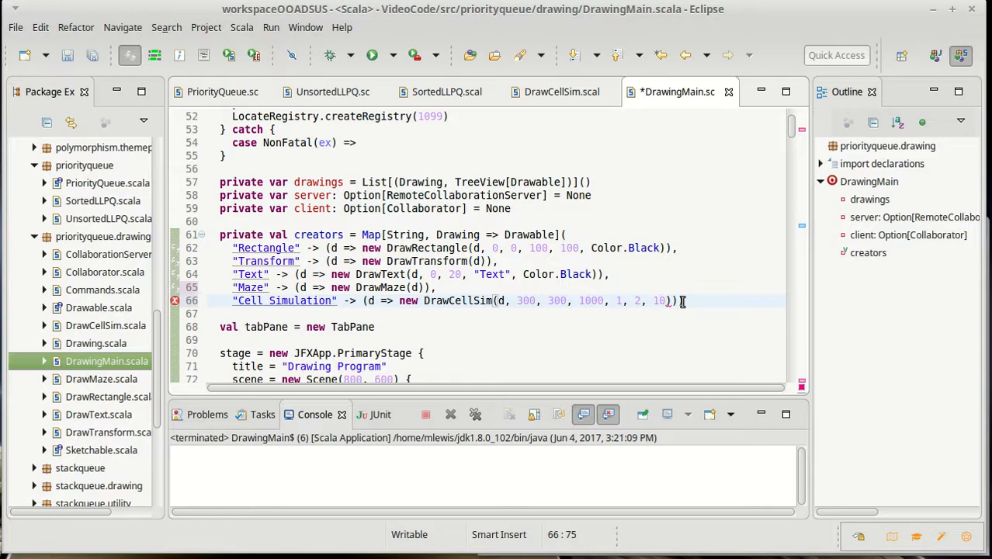
Step: Save DrawingMain.scala and review the DrawCellSim class before returning to DrawingMain
key(ctrl+s)
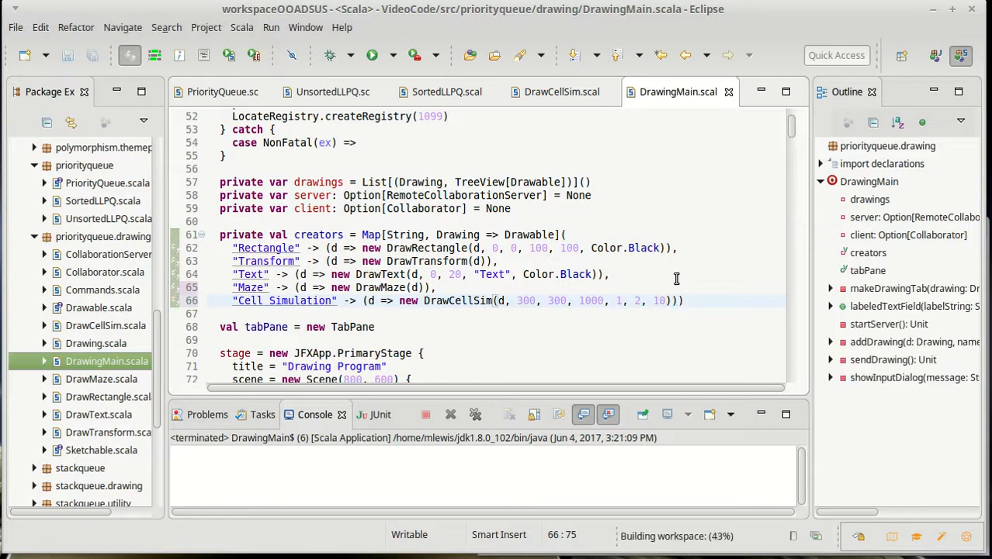
click(561, 92)
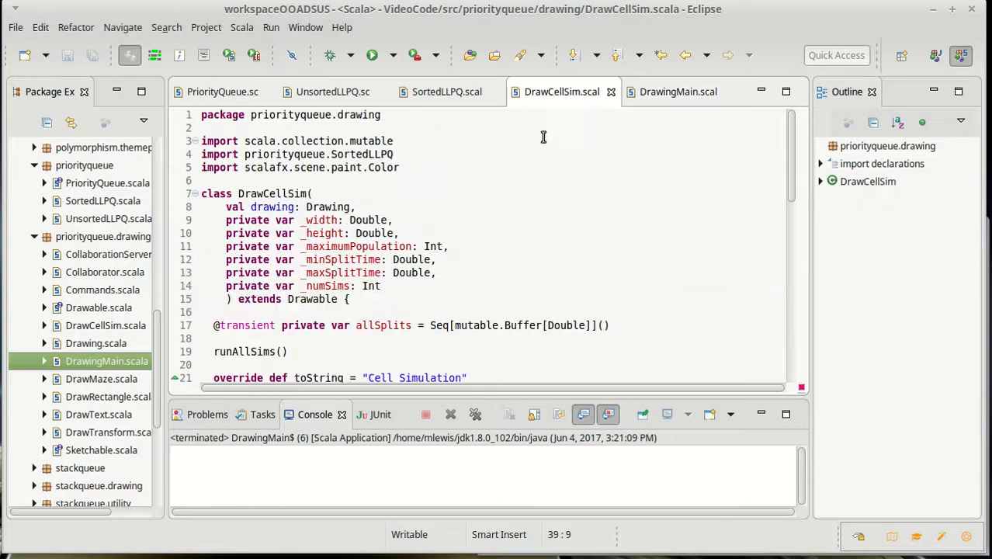
scroll(down, 3)
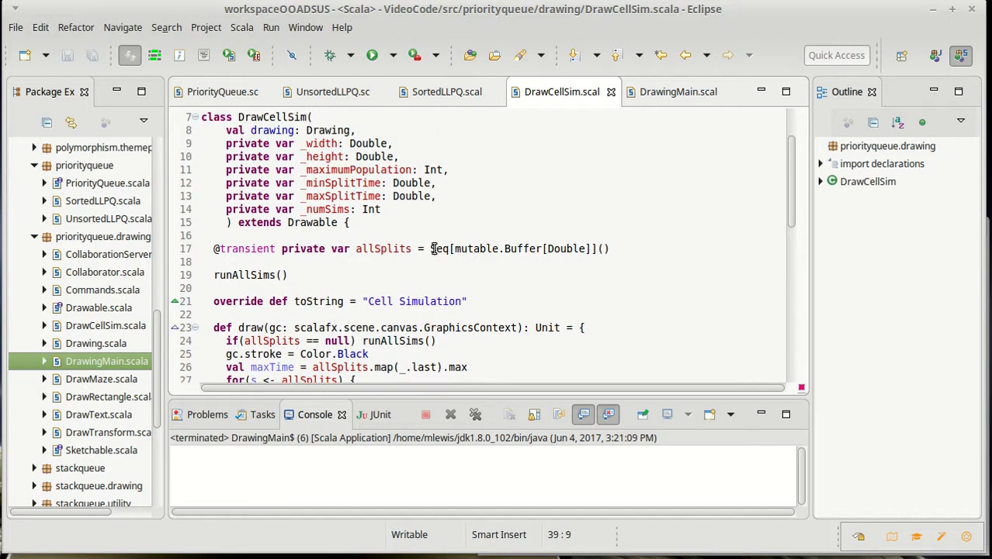
click(678, 92)
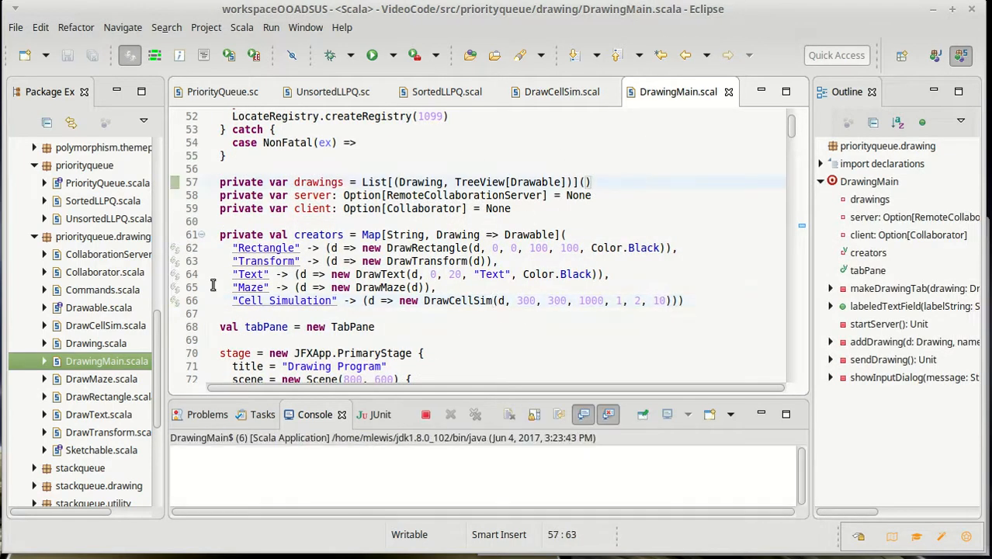
Step: Check the Add Drawable type dropdown (defaulting to Rectangle), then close the Drawing Program
click(372, 55)
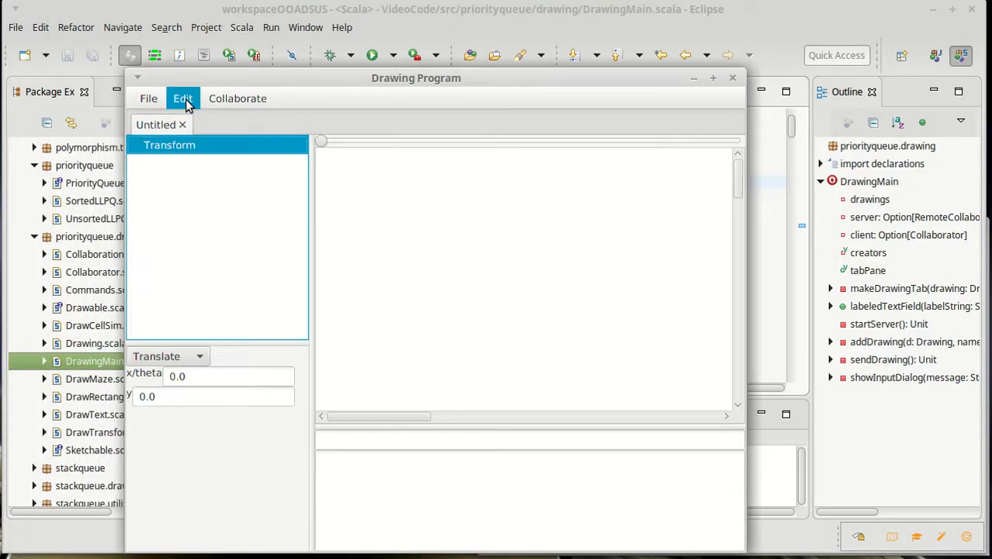
click(182, 97)
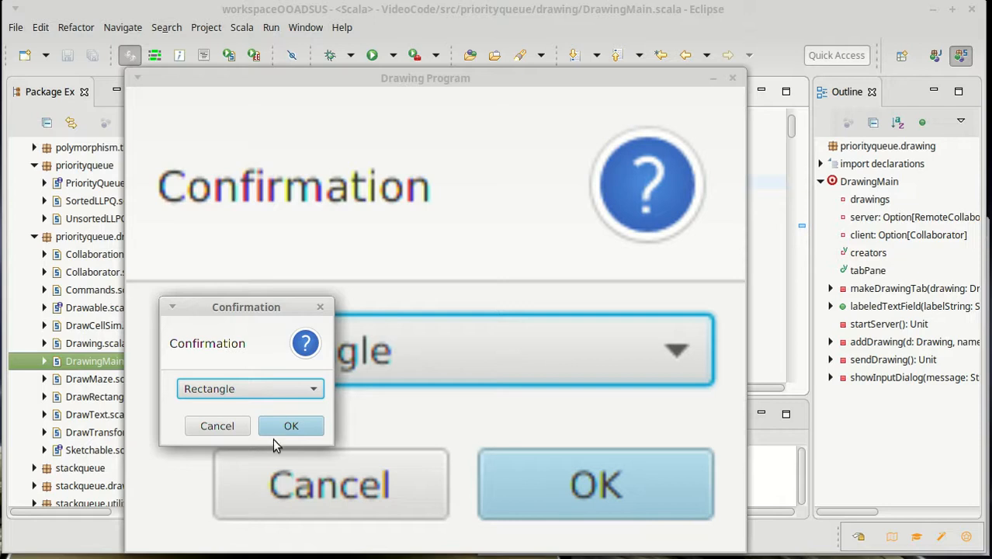
click(291, 425)
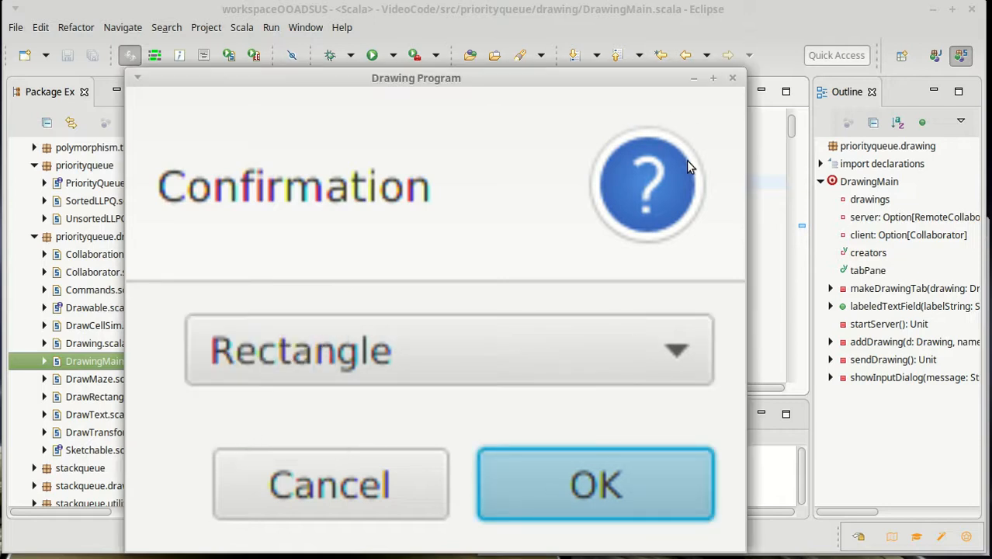
click(595, 483)
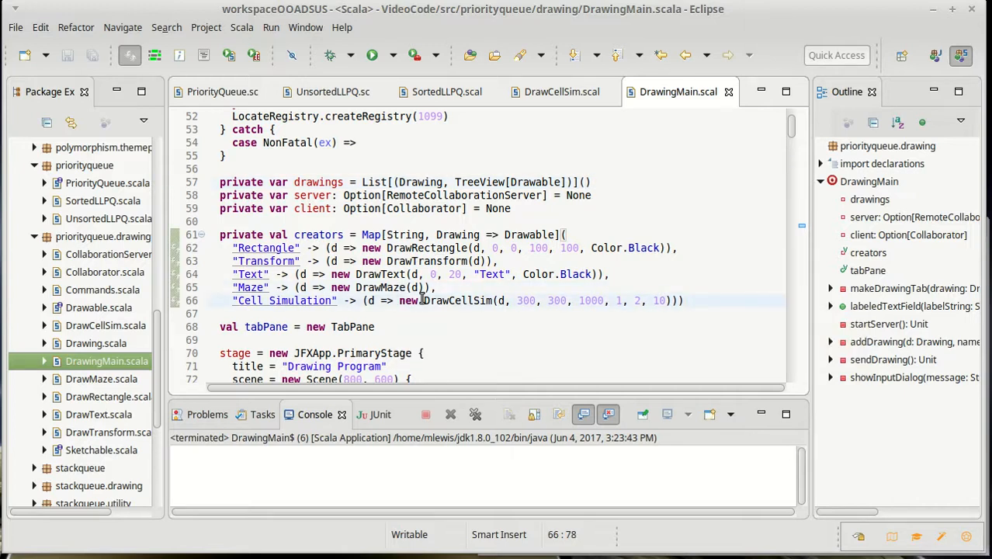
Step: Clean and rebuild all projects via Project > Clean..., then relaunch DrawingMain
click(207, 27)
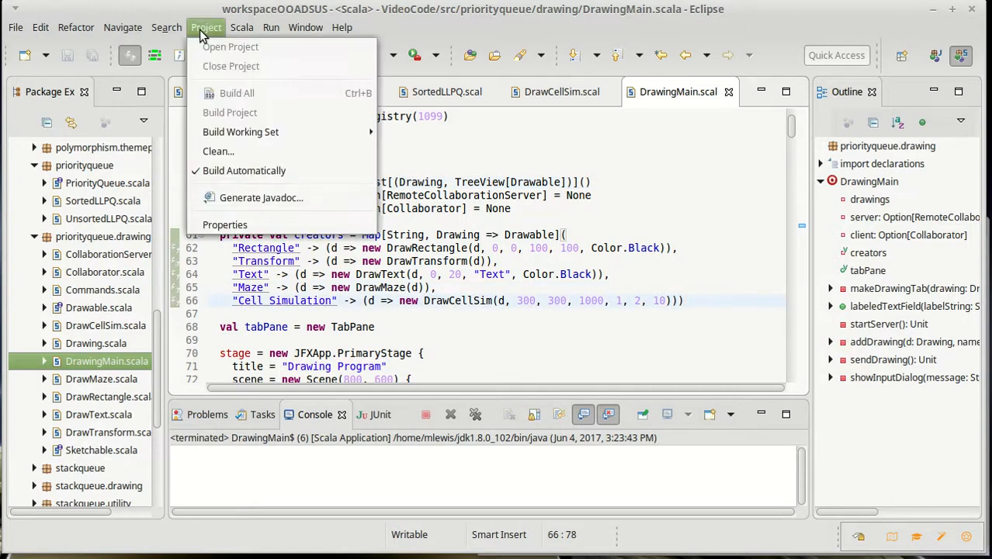
click(218, 151)
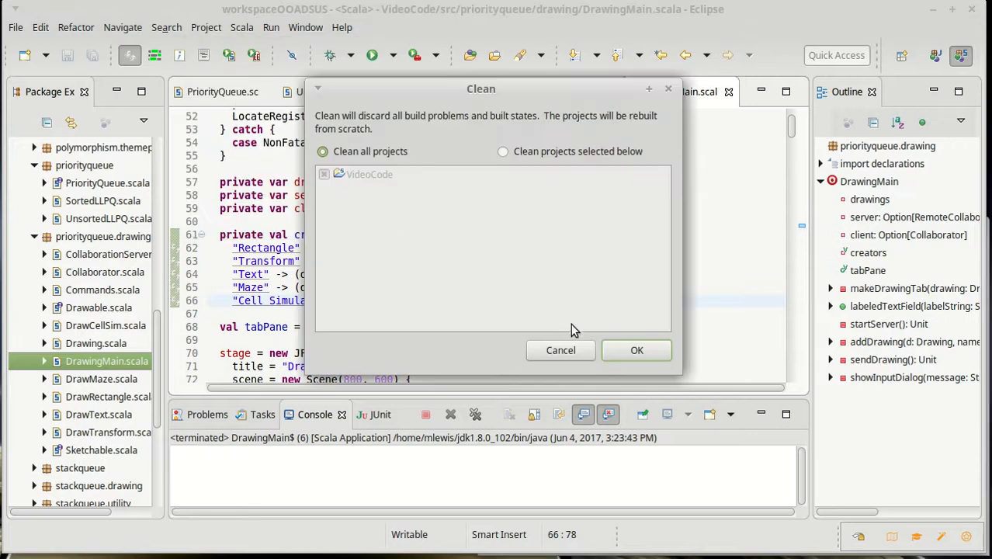
click(635, 350)
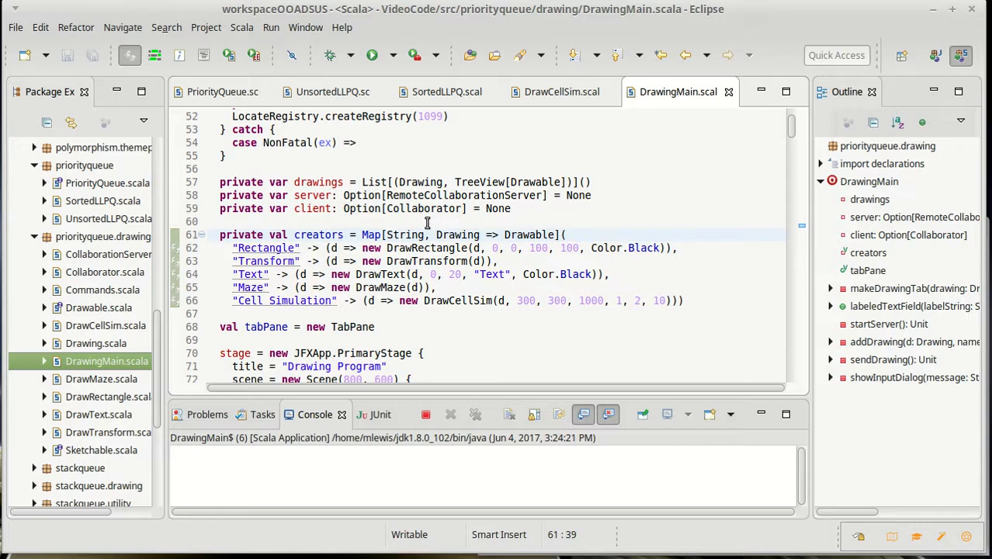
mouse_move(393, 218)
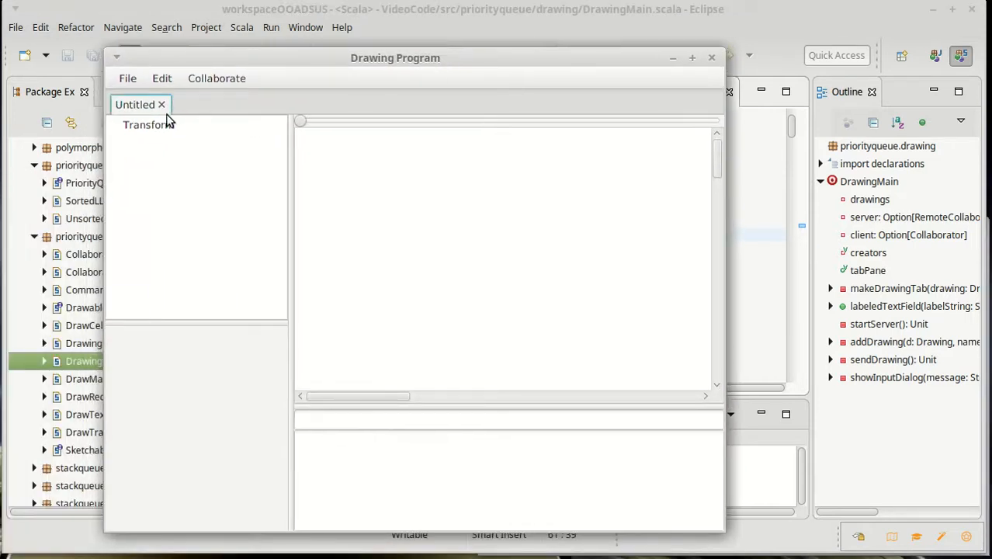
Step: Add a Cell Simulation drawable under Transform and select it so its curves are drawn
click(162, 78)
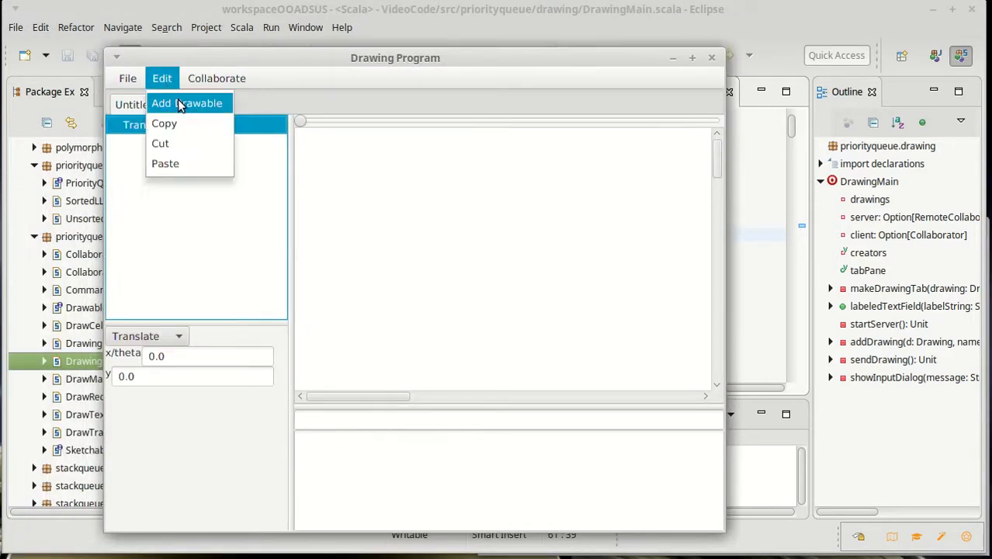
click(187, 104)
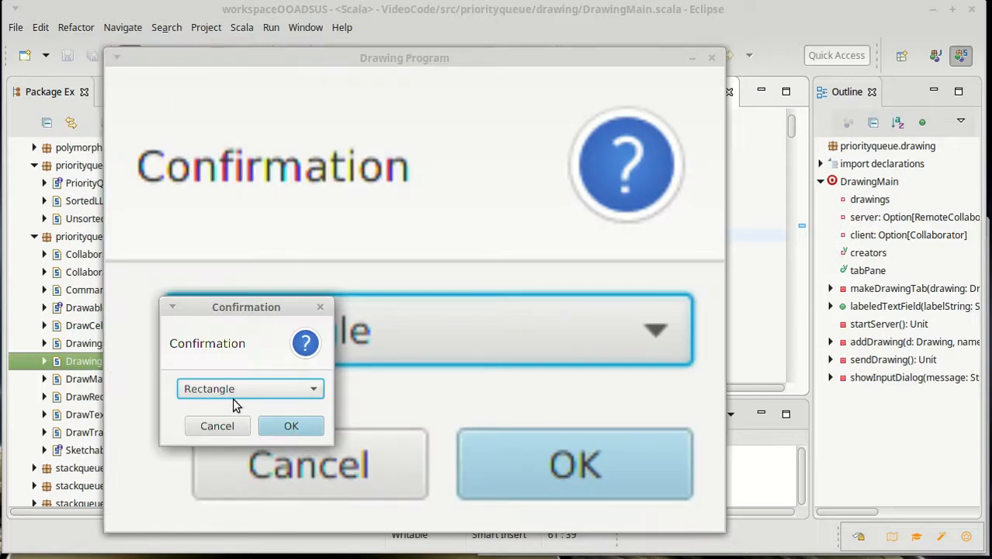
click(291, 425)
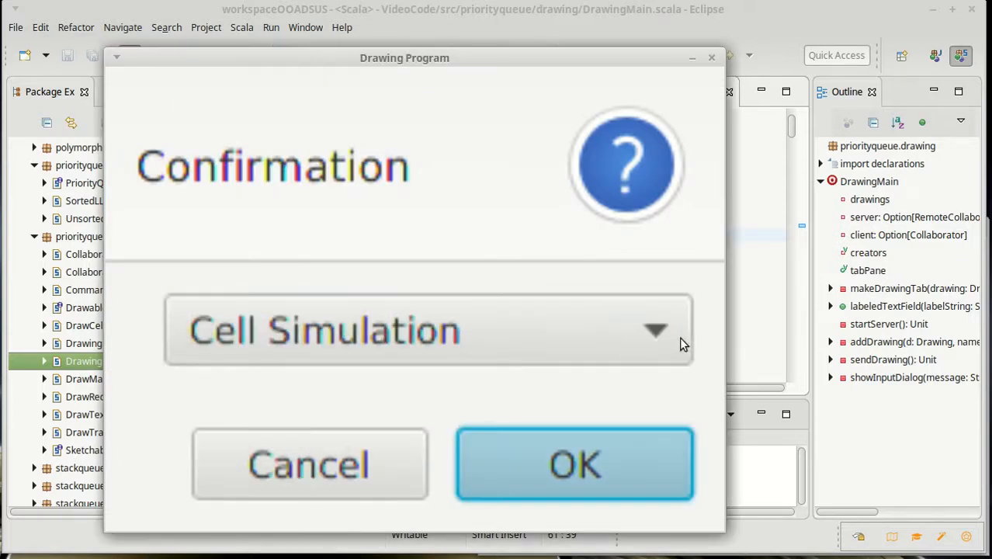
click(574, 464)
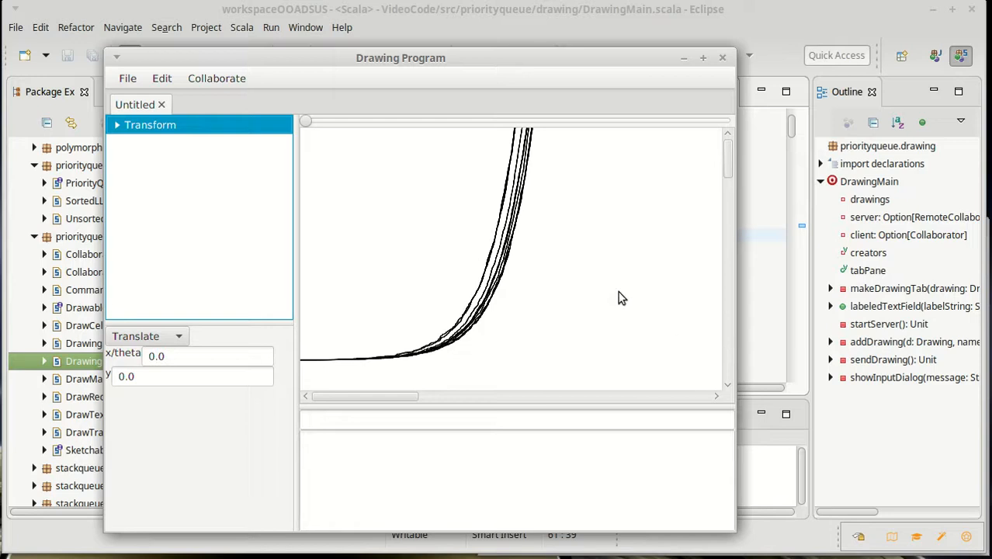
click(116, 124)
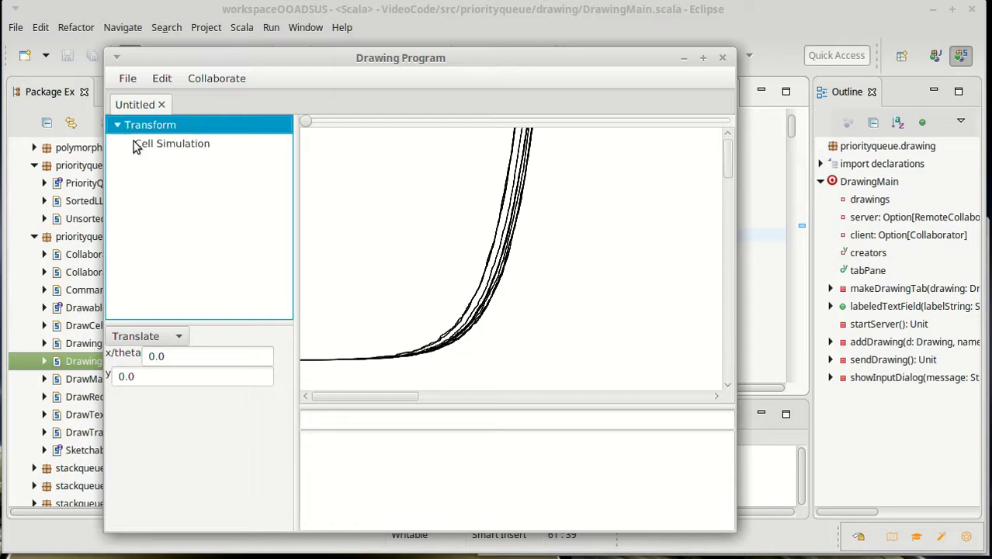
click(172, 143)
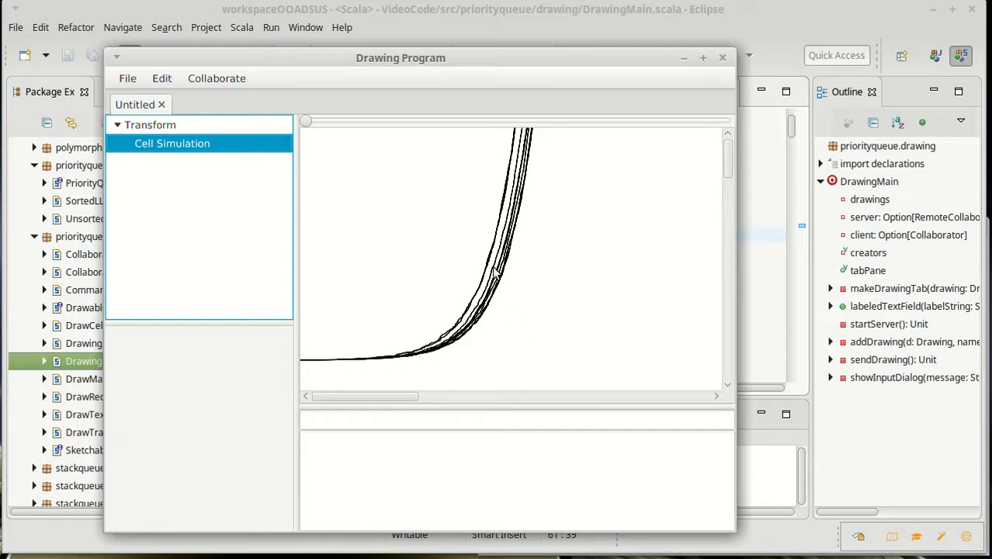
mouse_move(518, 156)
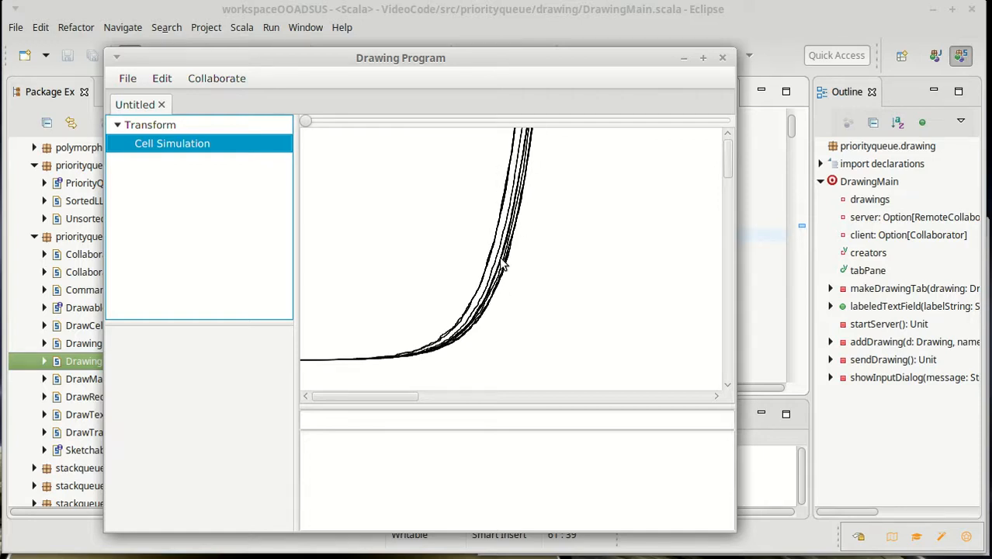
mouse_move(238, 358)
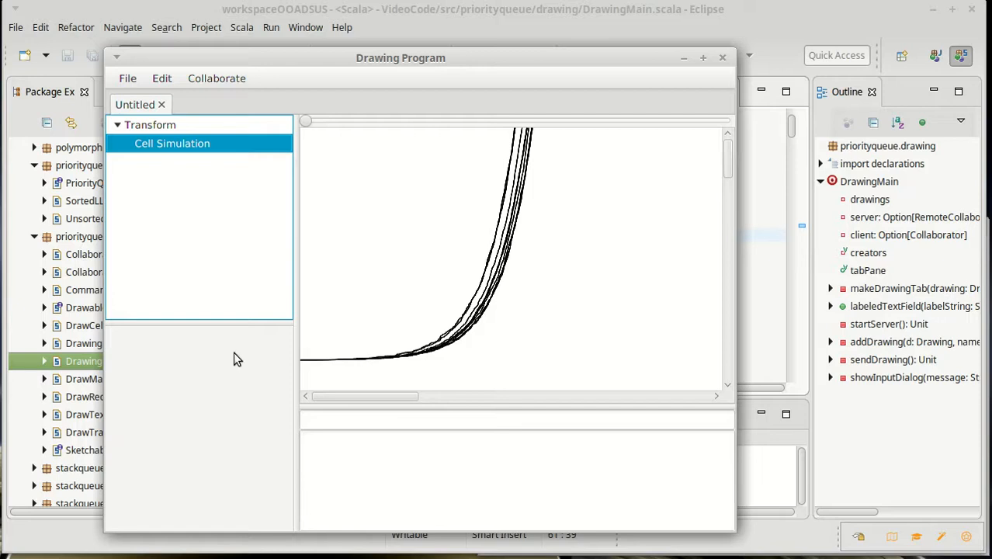
mouse_move(577, 200)
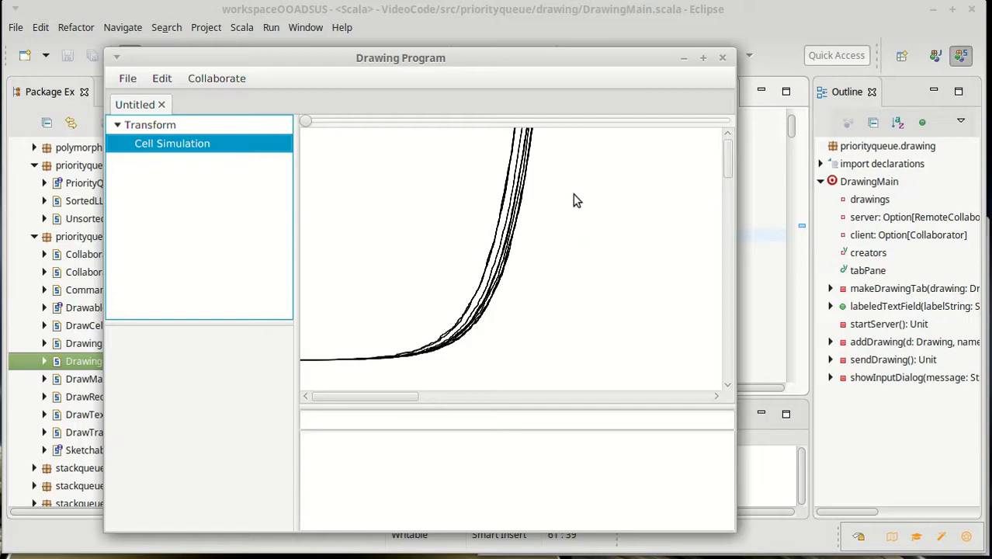
mouse_move(309, 370)
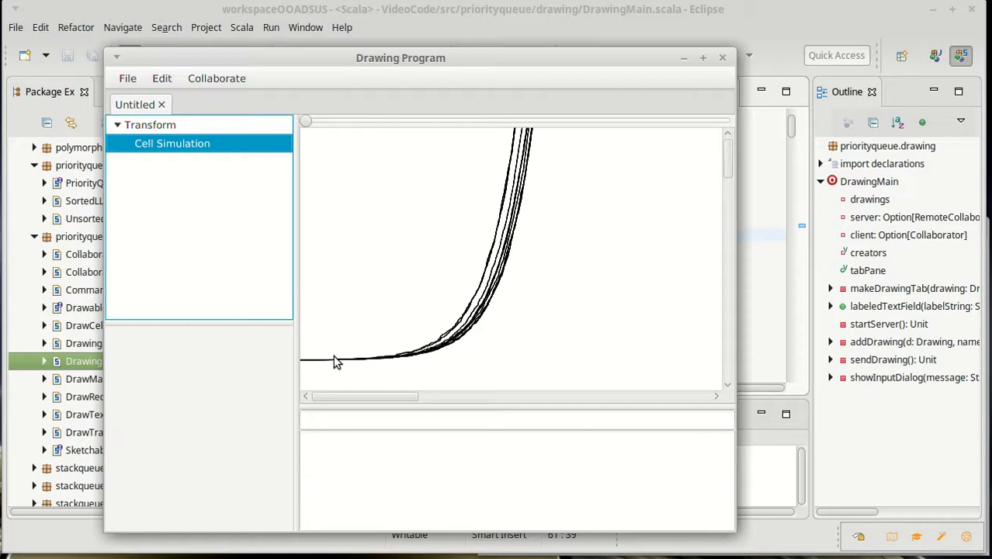
mouse_move(561, 245)
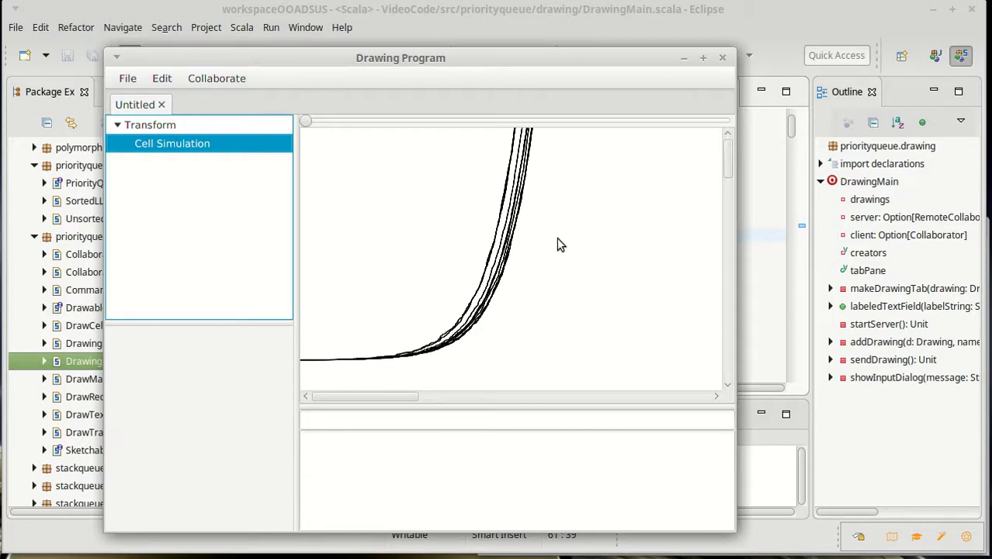
mouse_move(553, 233)
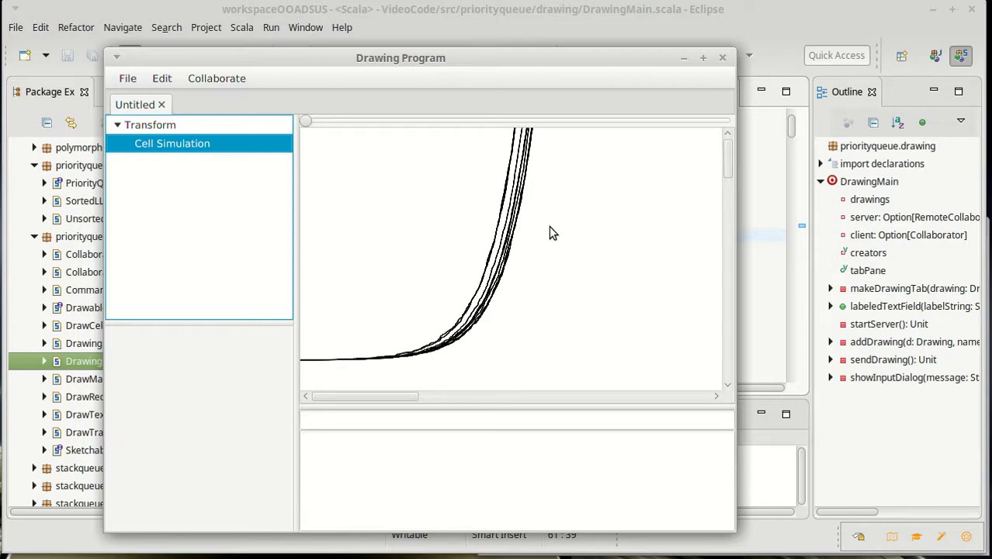
mouse_move(730, 63)
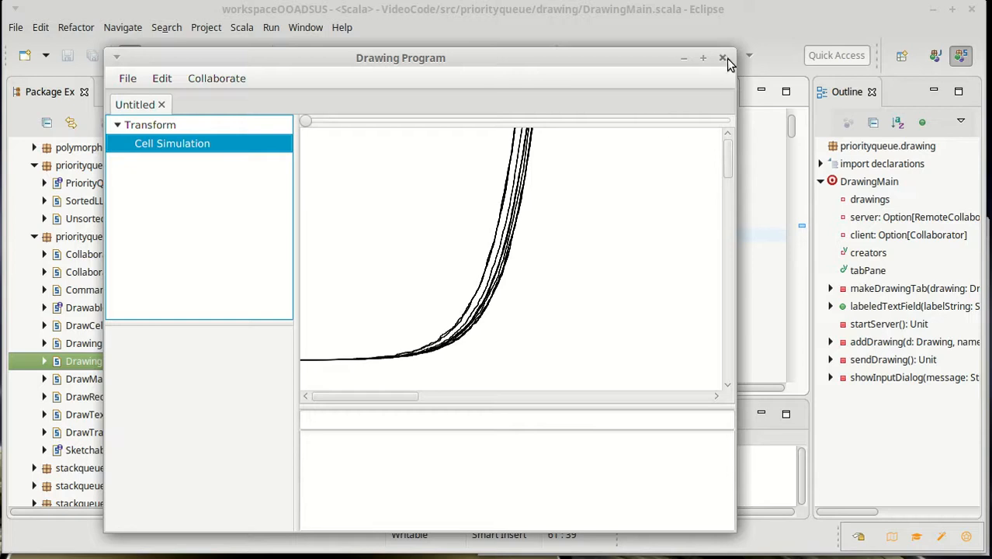
Step: Close the Drawing Program and scroll through DrawCellSim.scala to the null propertiesPanel and back
click(721, 58)
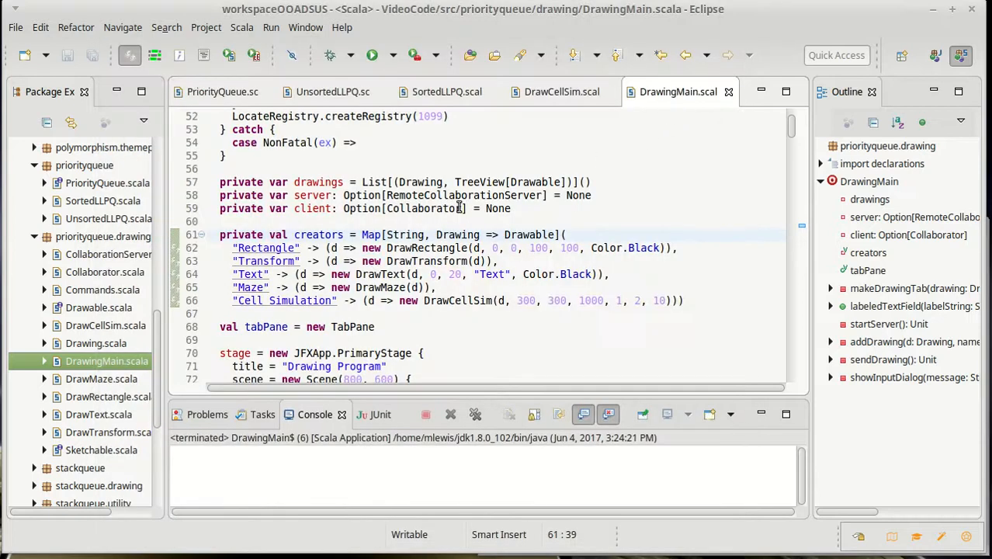
scroll(down, 3)
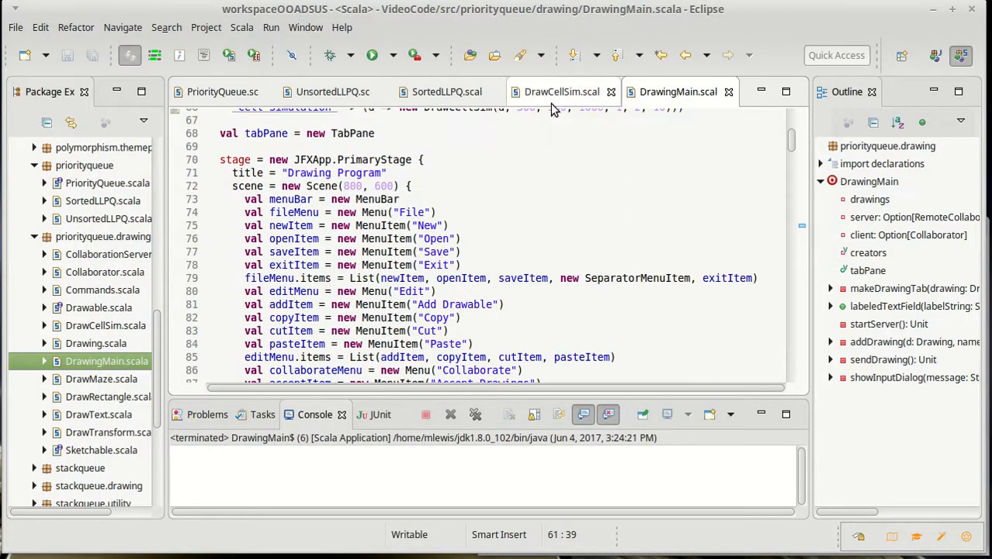
click(561, 92)
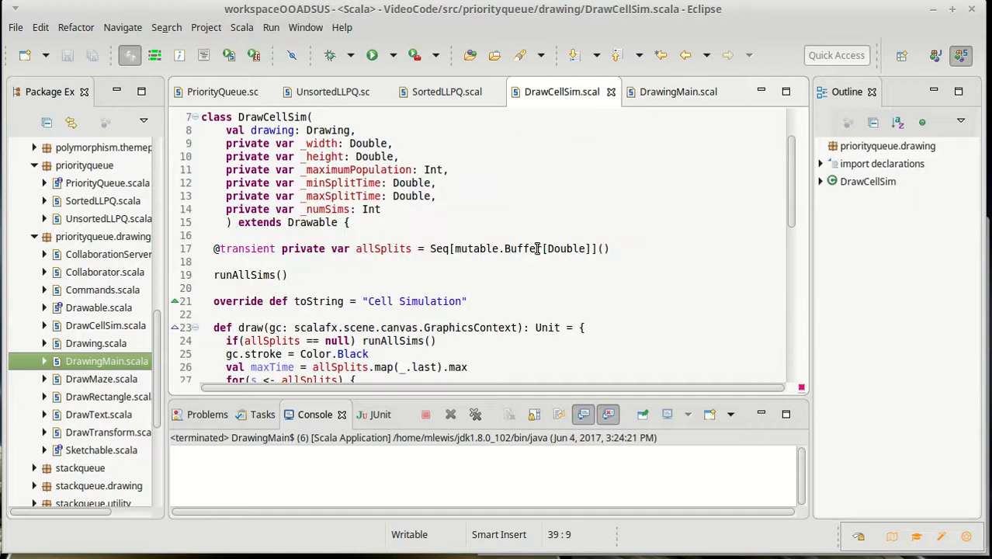
scroll(down, 3)
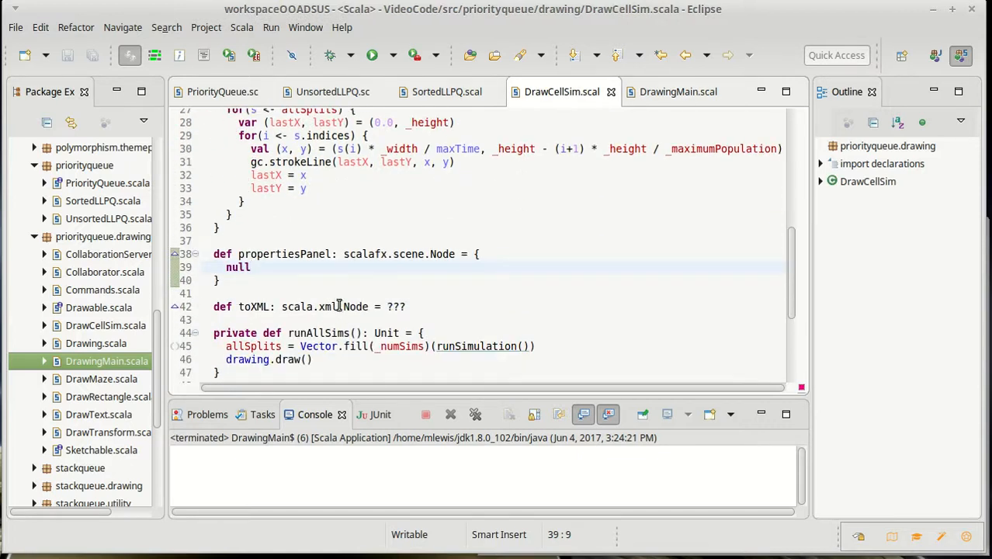
mouse_move(289, 242)
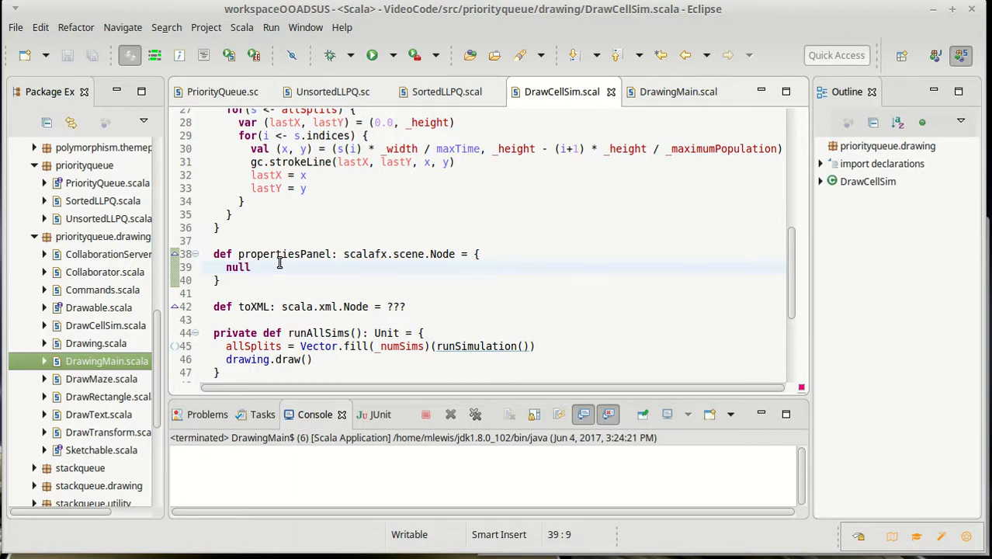
scroll(up, 3)
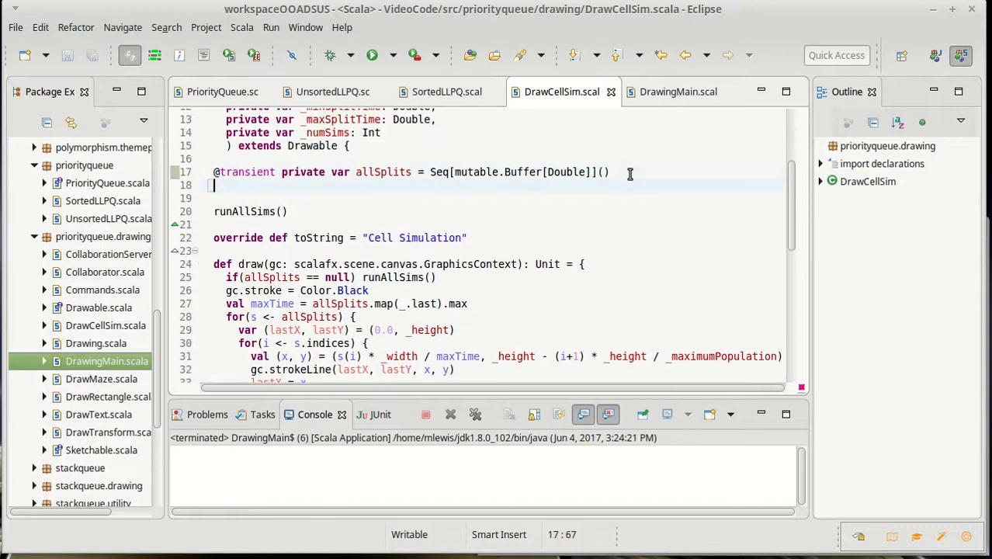
text(@tr)
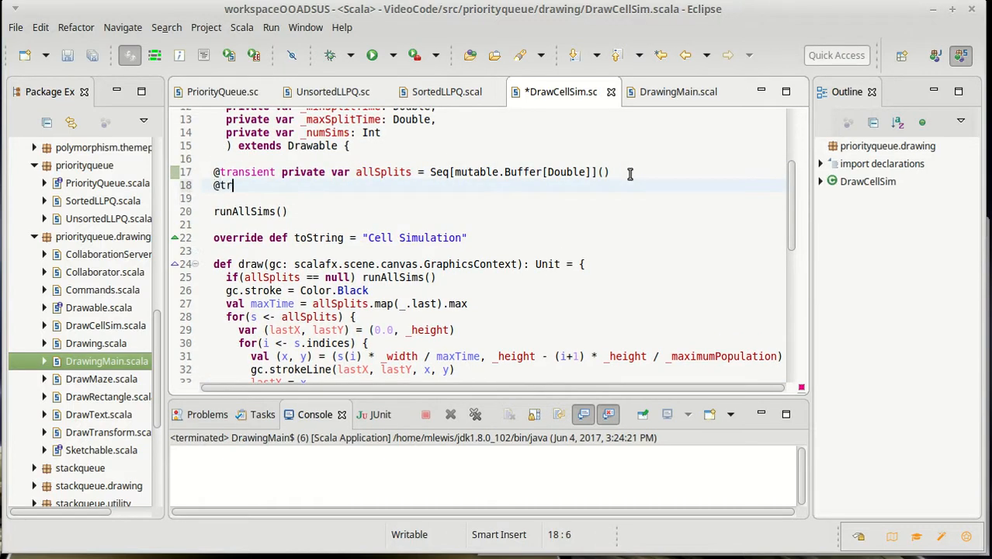
text(ansient)
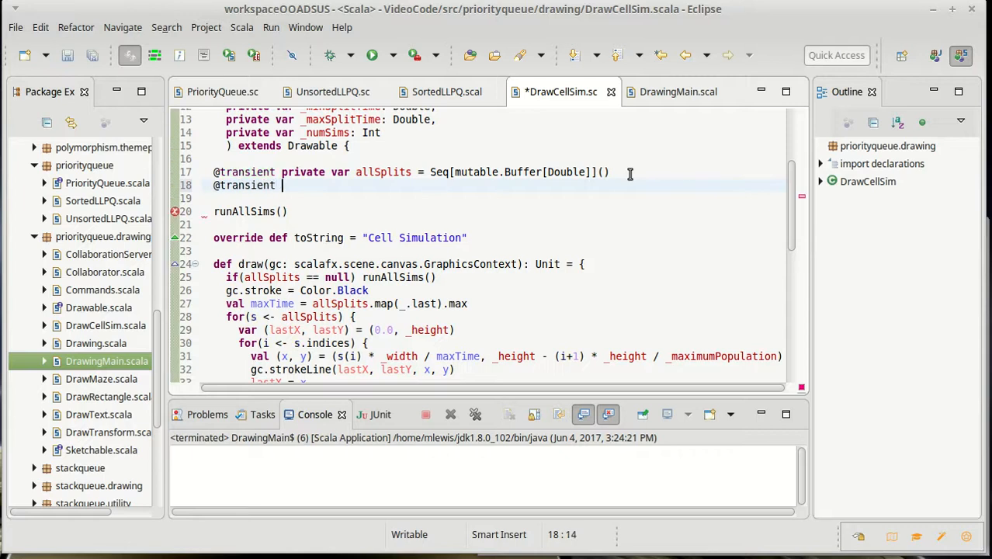
text(private var)
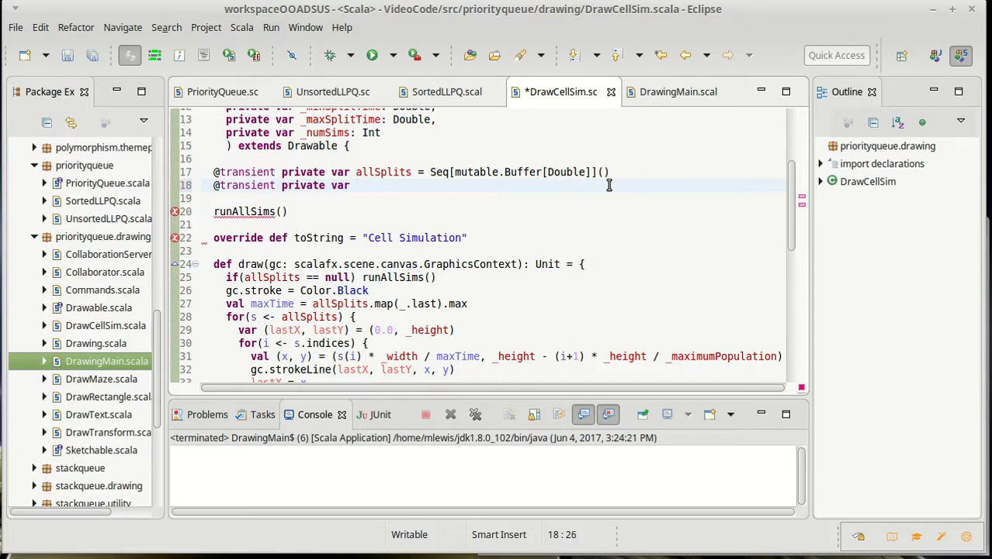
text(propPanel:)
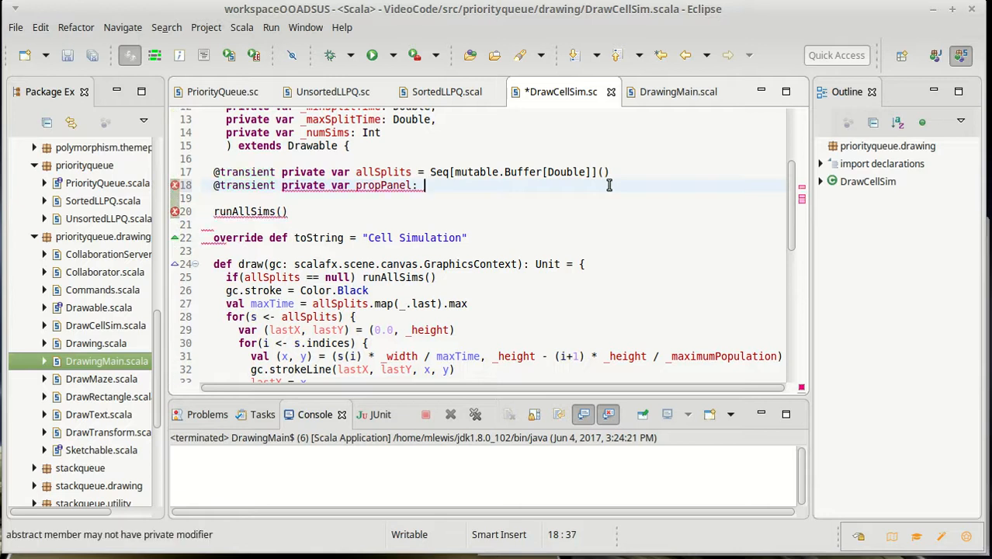
text(Node =)
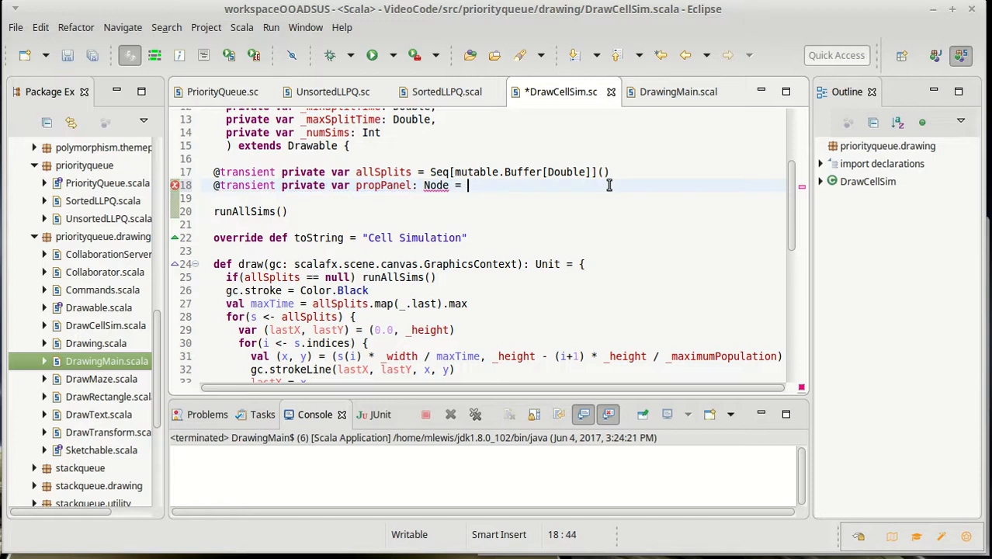
text(n)
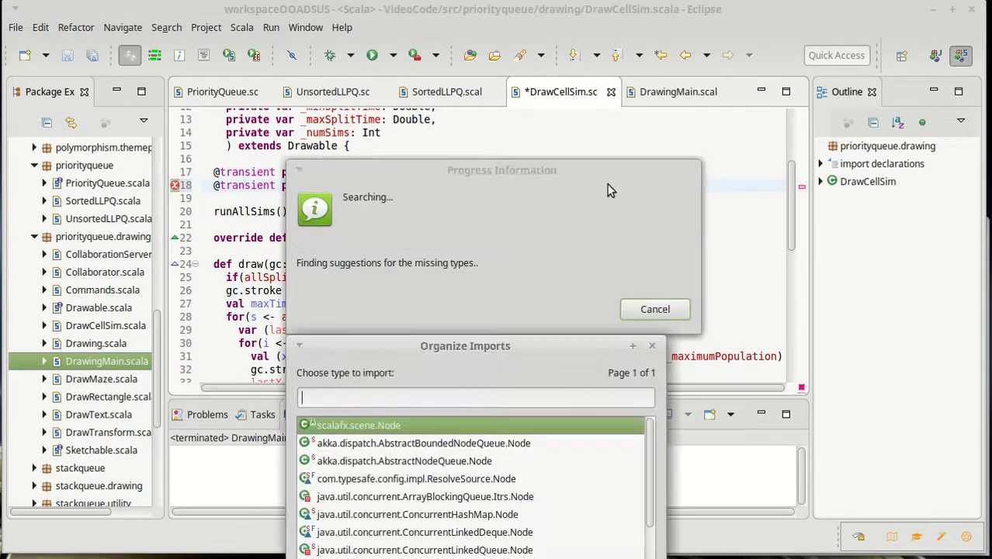
mouse_move(369, 433)
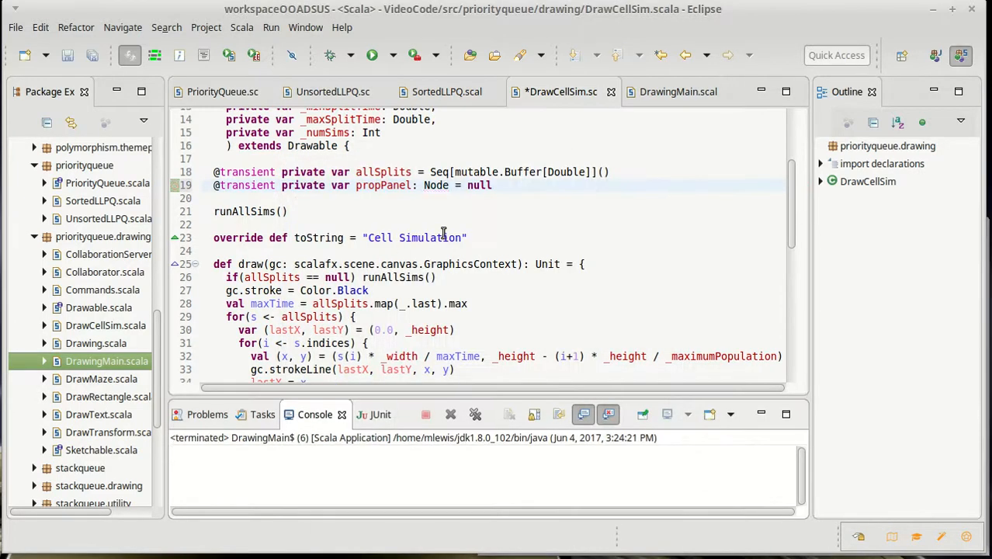
key(ctrl+s)
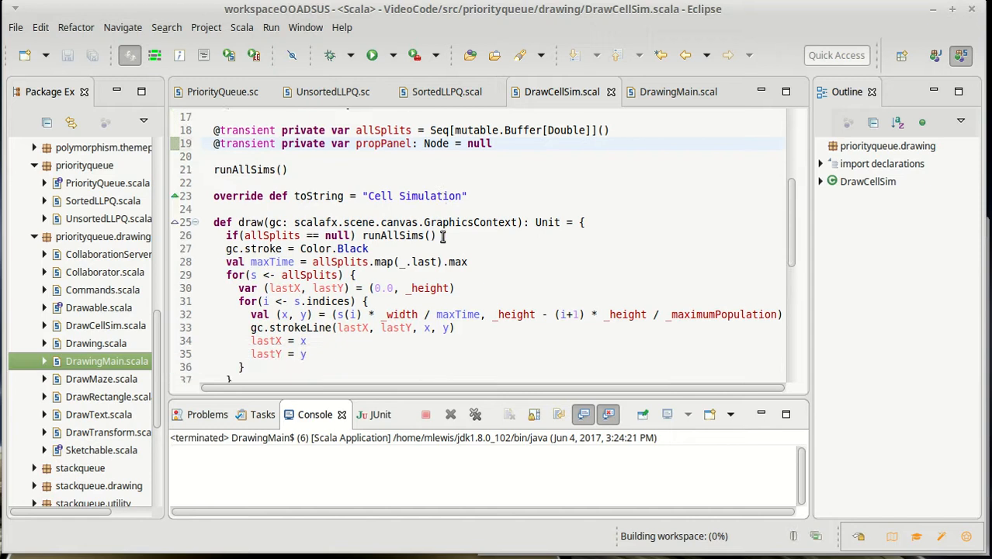
Step: Wrap propertiesPanel's body in an if(propPanel == null) block that returns propPanel
scroll(down, 3)
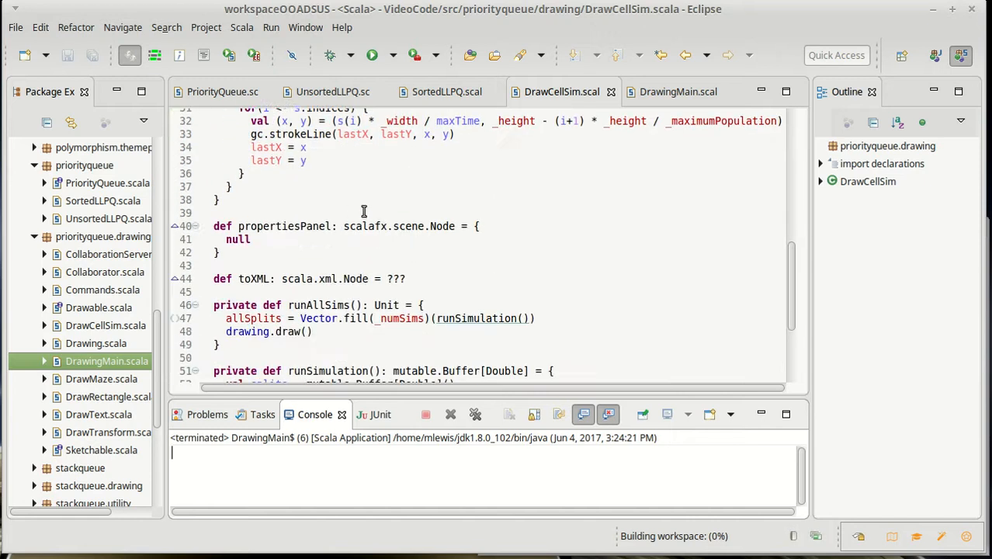
click(252, 239)
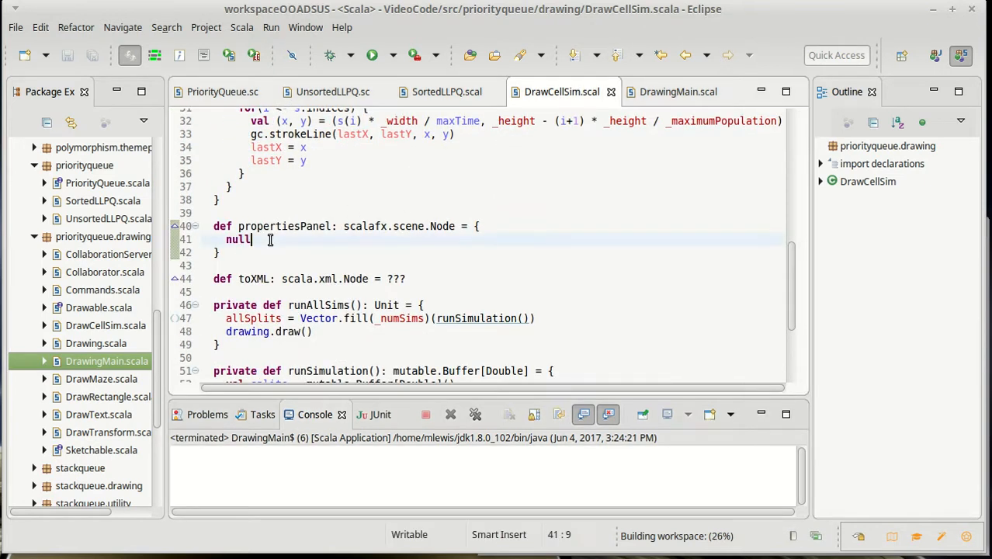
text(if(p)
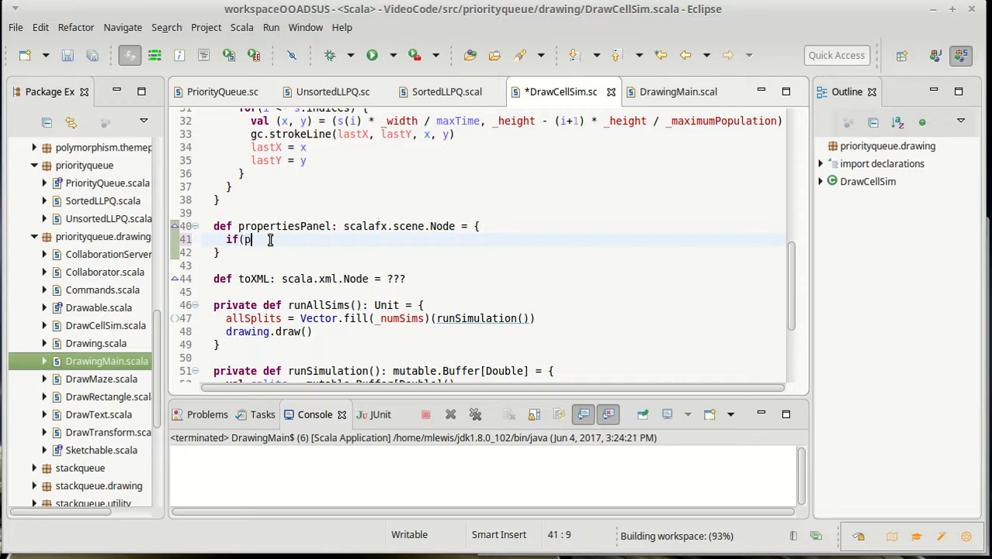
text(ropPanel =)
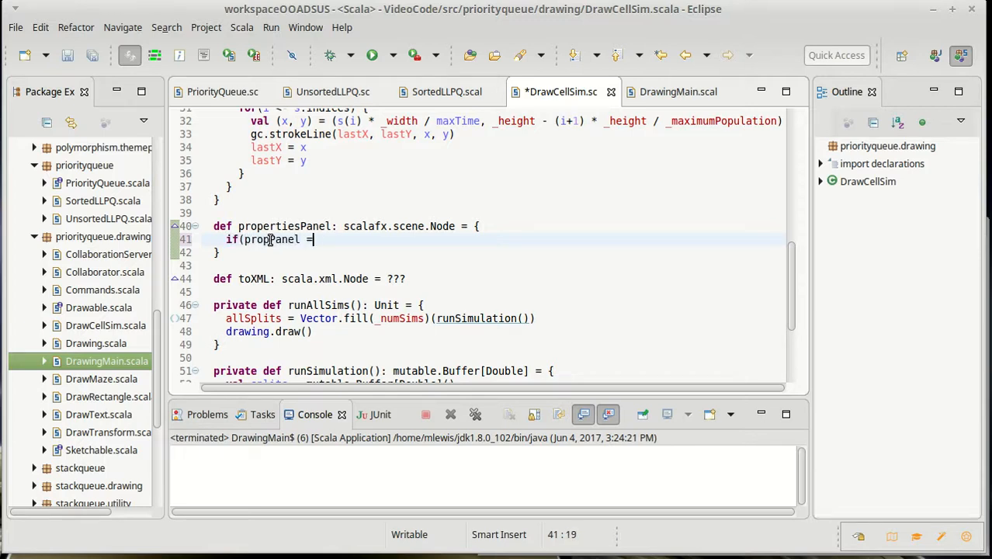
text(= null) {)
text(pro)
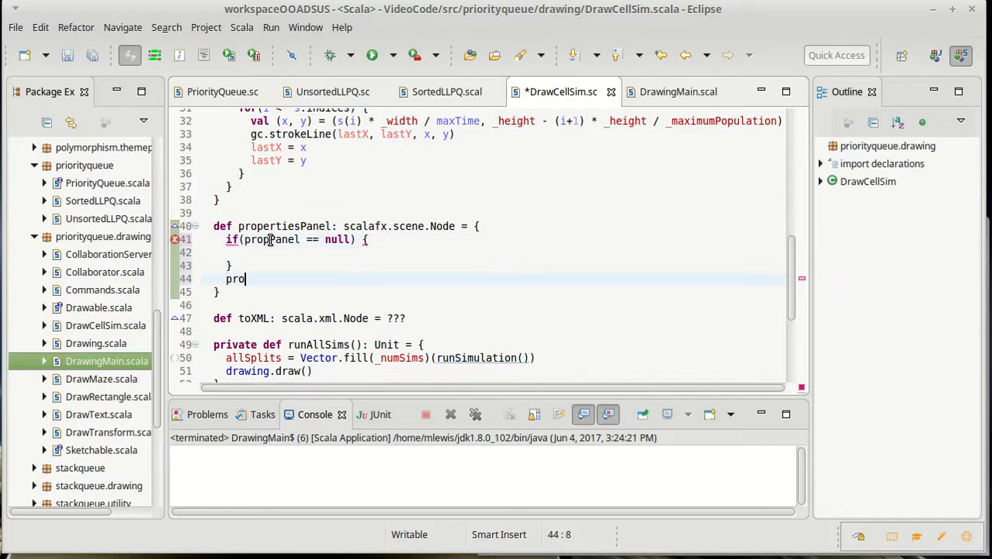
text(pPanel)
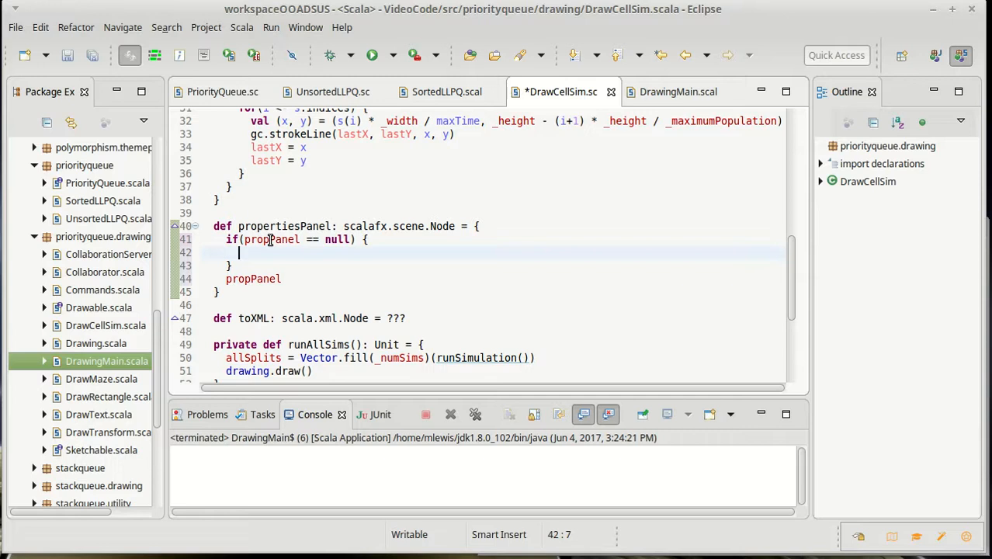
Step: Inside the block create val panel = new VBox, assign it to propPanel, and start a new val
text(val)
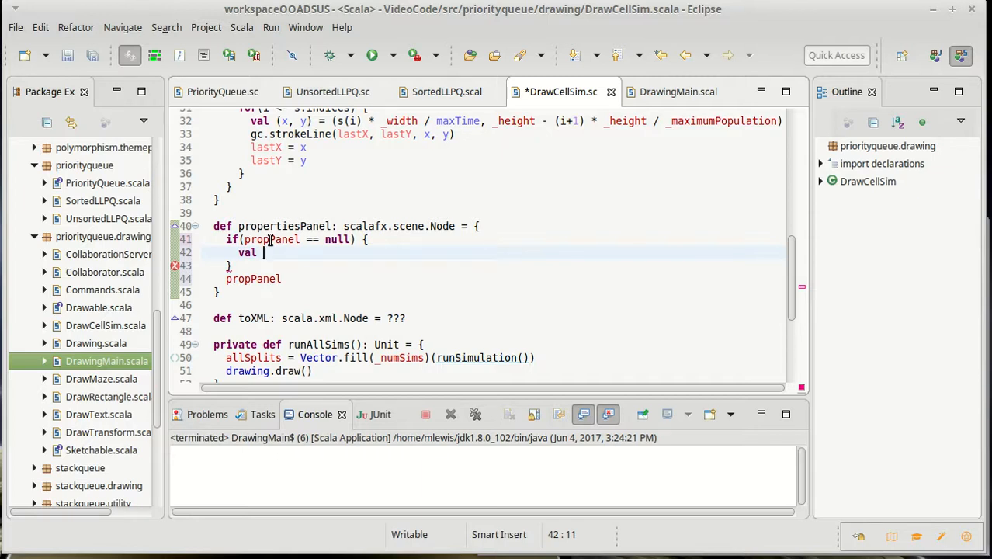
text(panel = new)
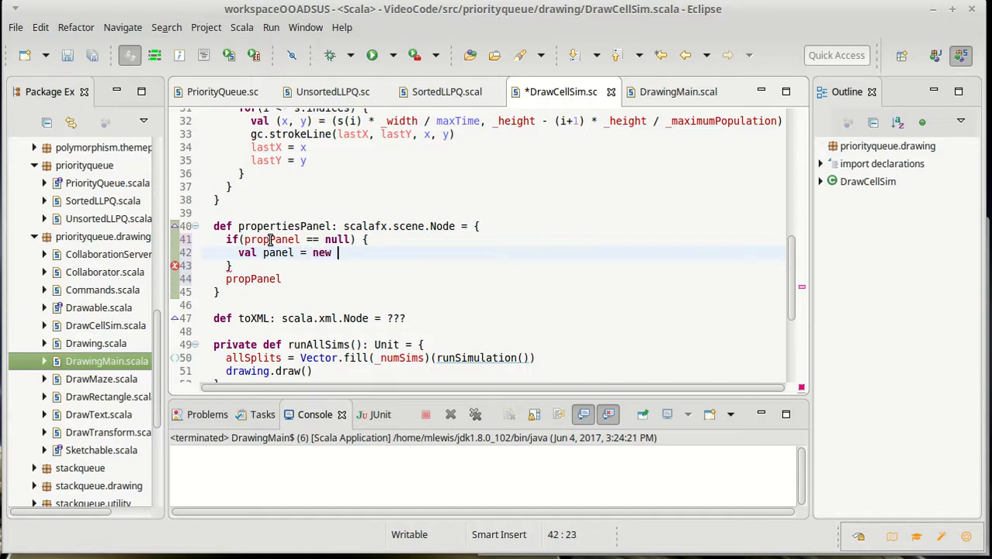
text(VBox)
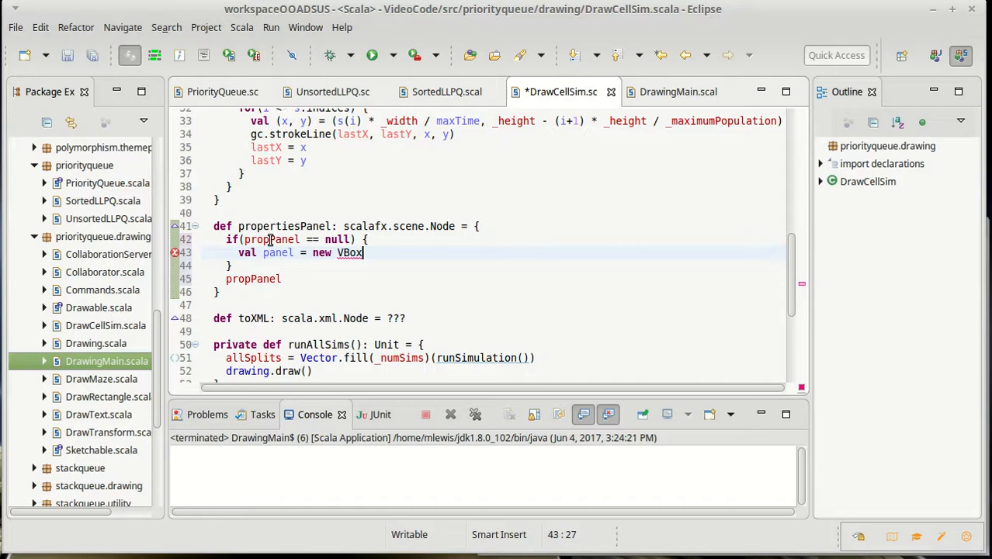
text(propPanel = panel)
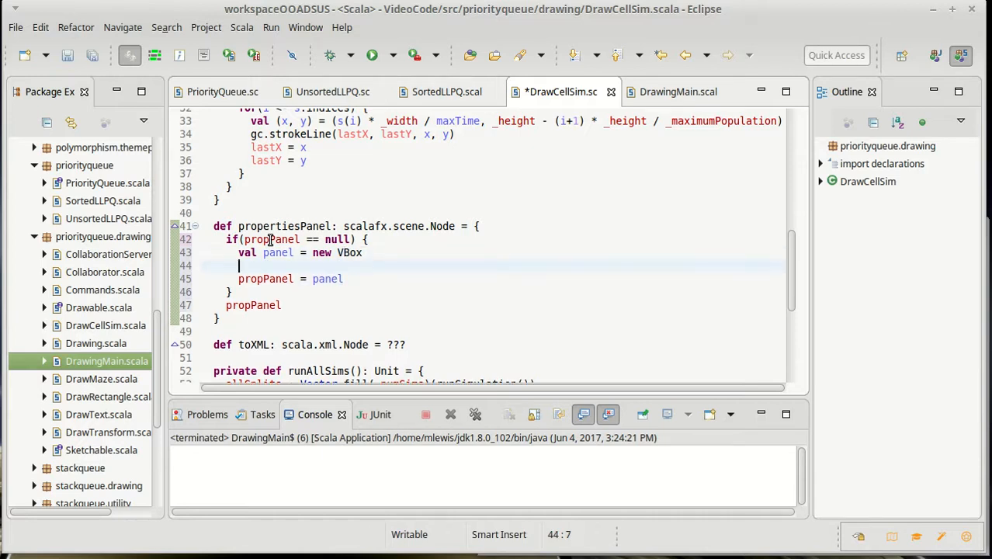
text(val)
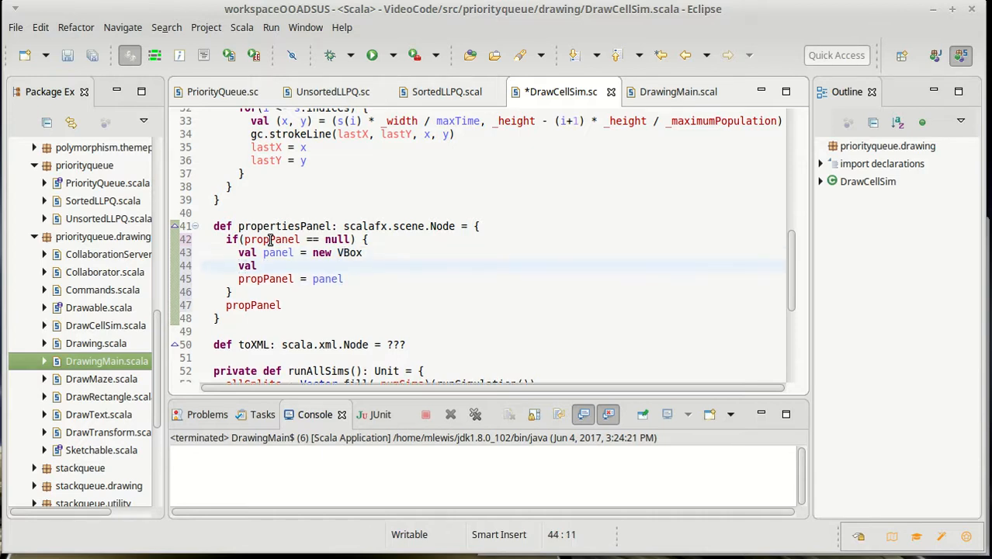
click(677, 92)
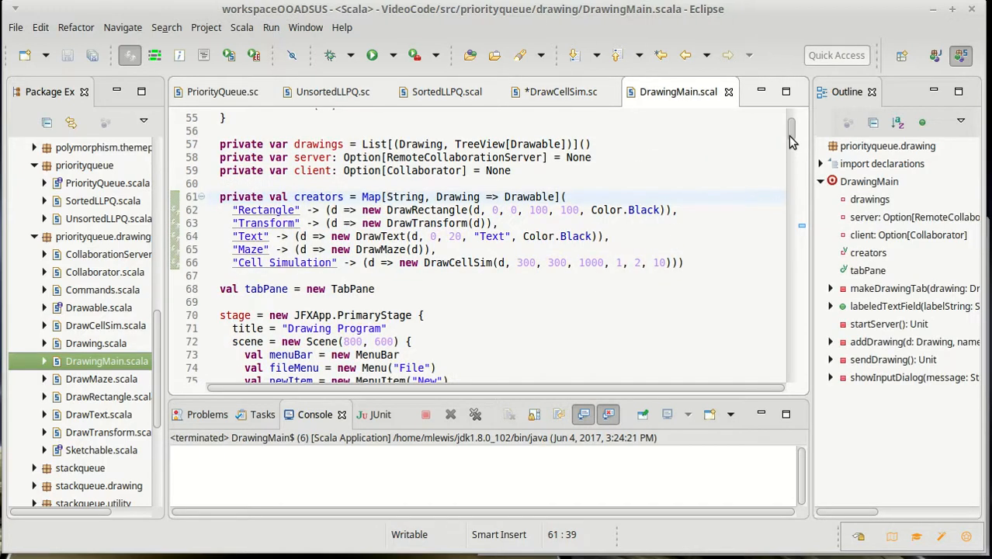
Step: Read the labeledTextField helper's signature in DrawingMain, then return to DrawCellSim
scroll(down, 3)
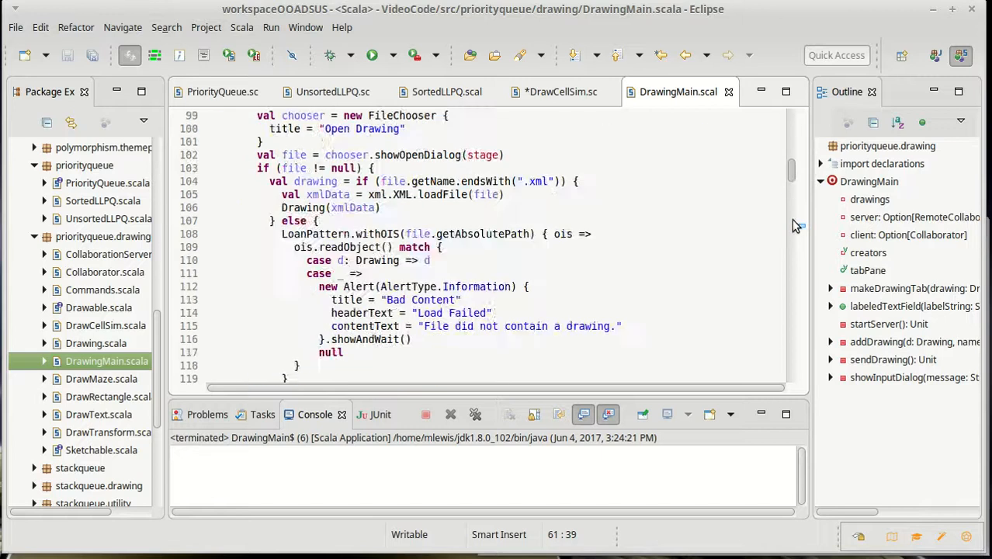
scroll(down, 3)
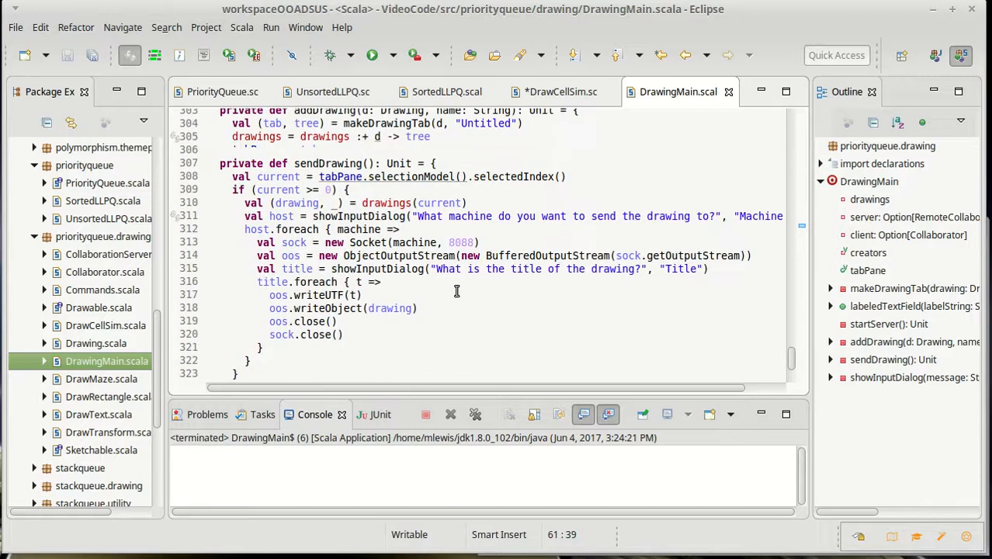
scroll(up, 3)
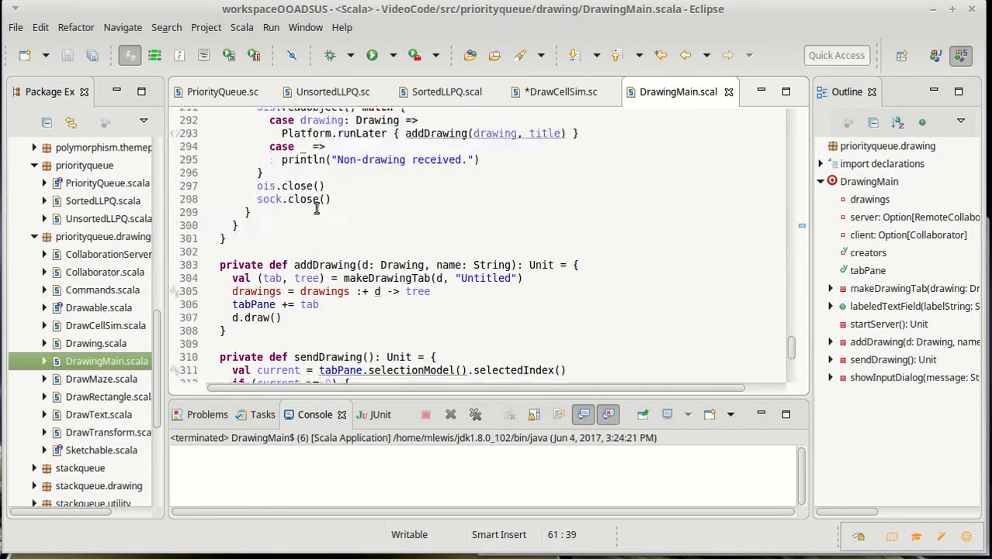
scroll(up, 3)
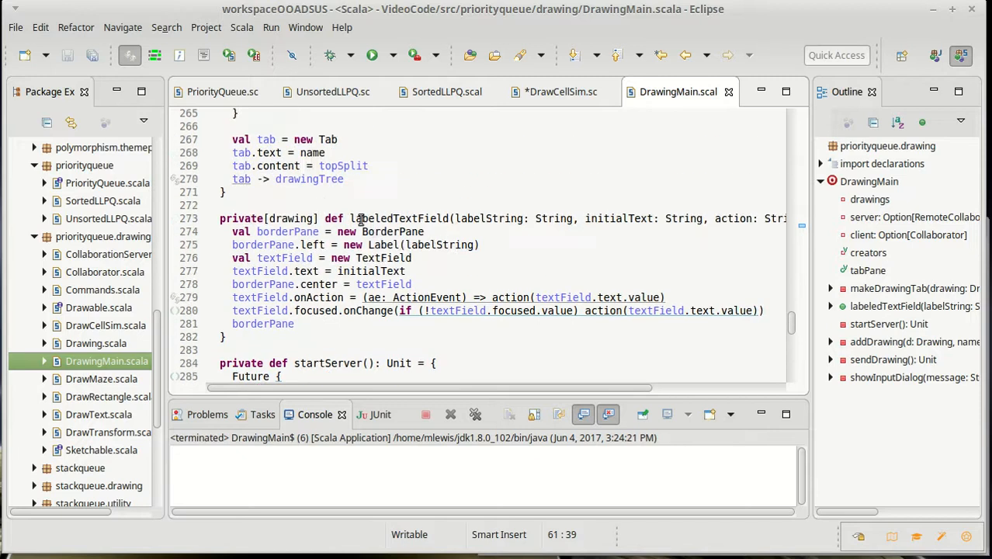
mouse_move(446, 218)
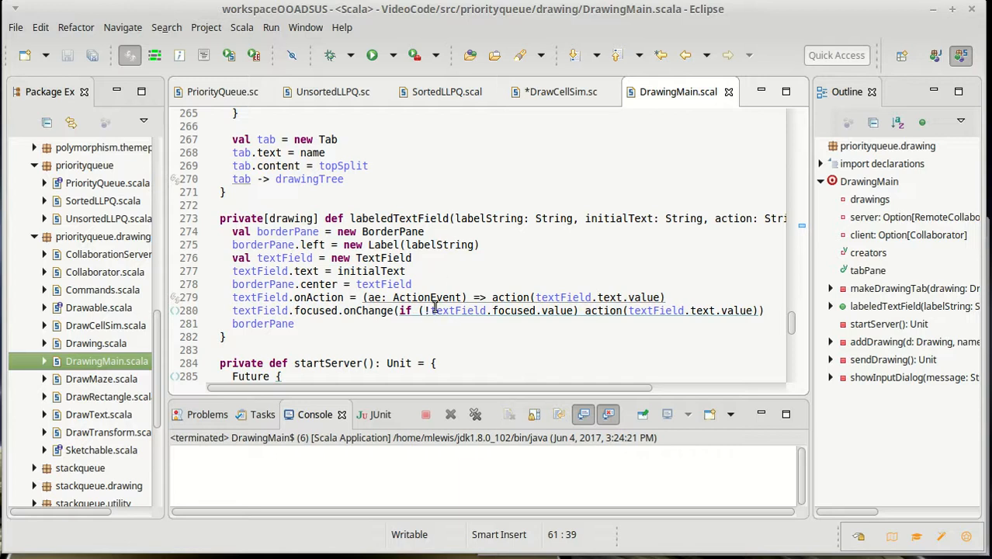
mouse_move(430, 329)
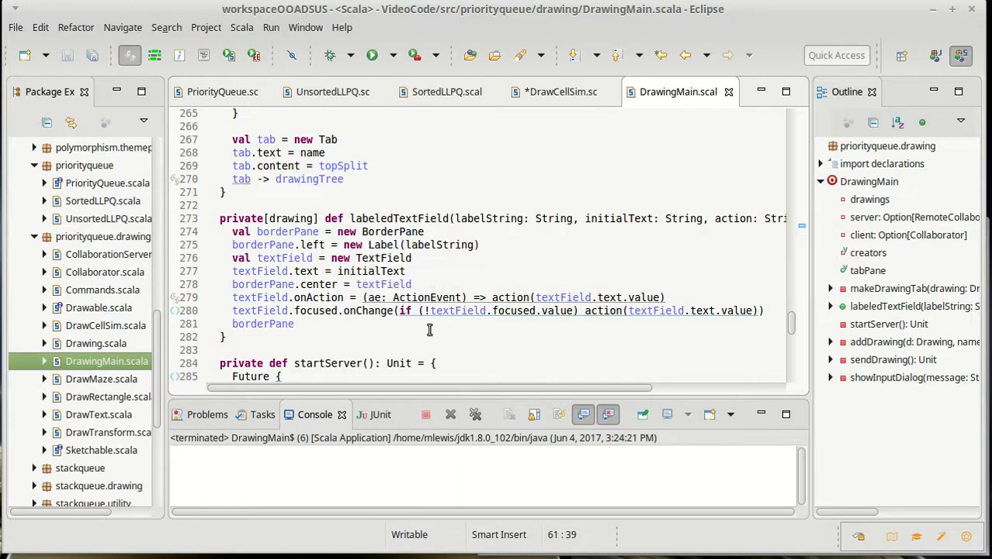
mouse_move(478, 225)
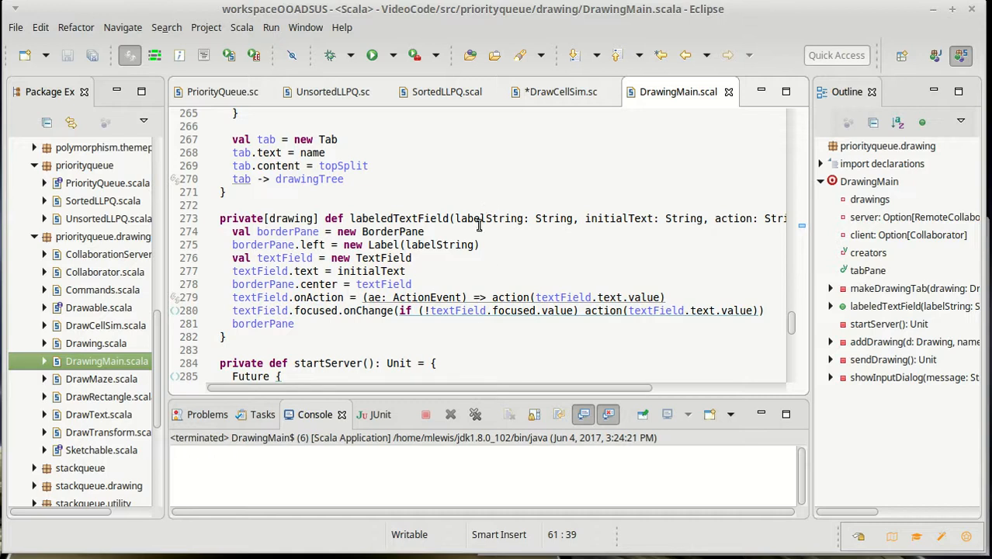
mouse_move(487, 380)
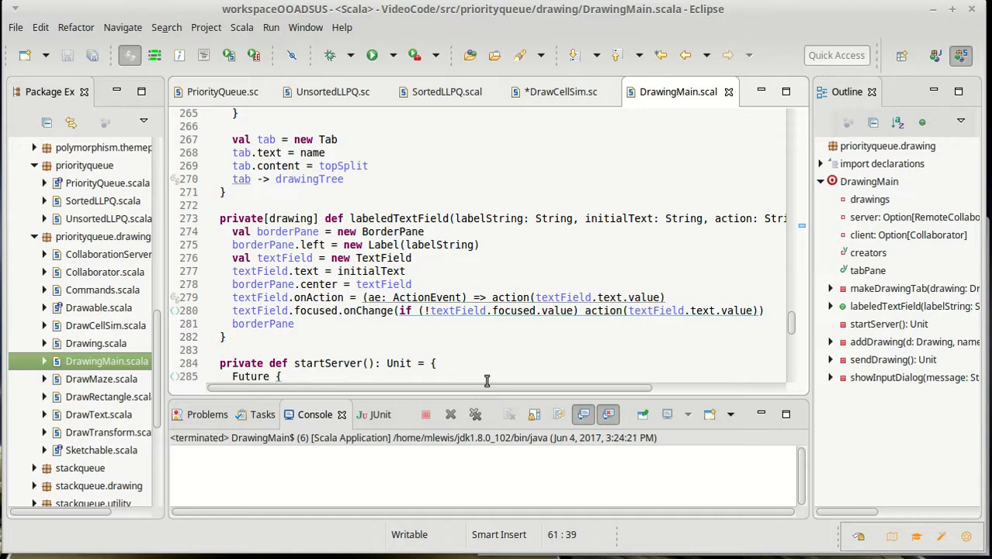
scroll(right, 3)
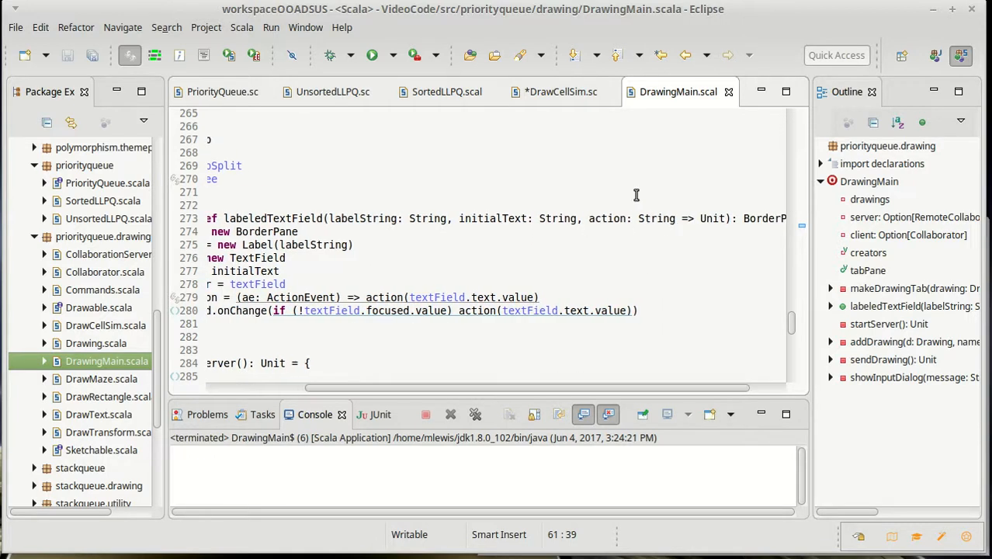
click(561, 92)
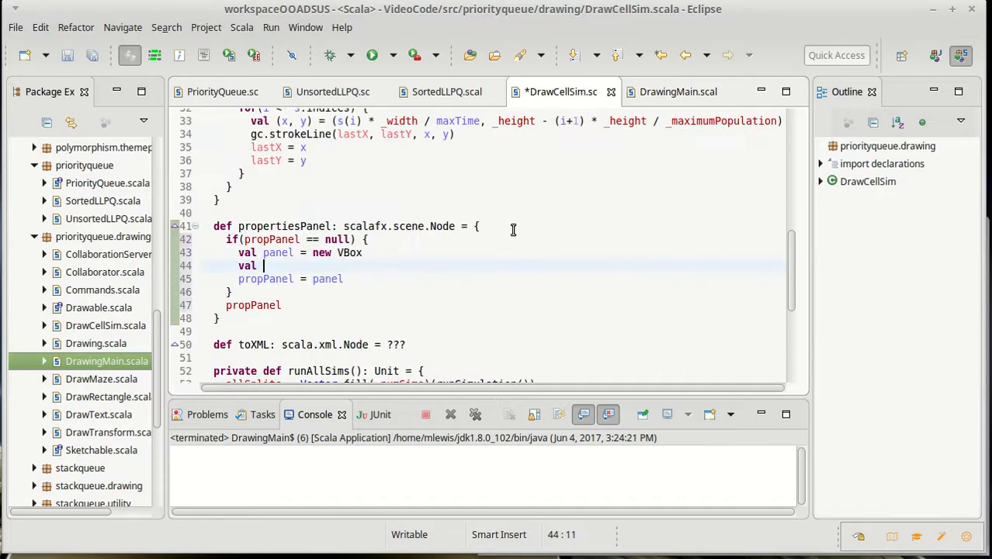
Step: Define widthField as DrawingMain.labeledTextField("Width", _width.toString, ...)
text(widthField = DrawingMain)
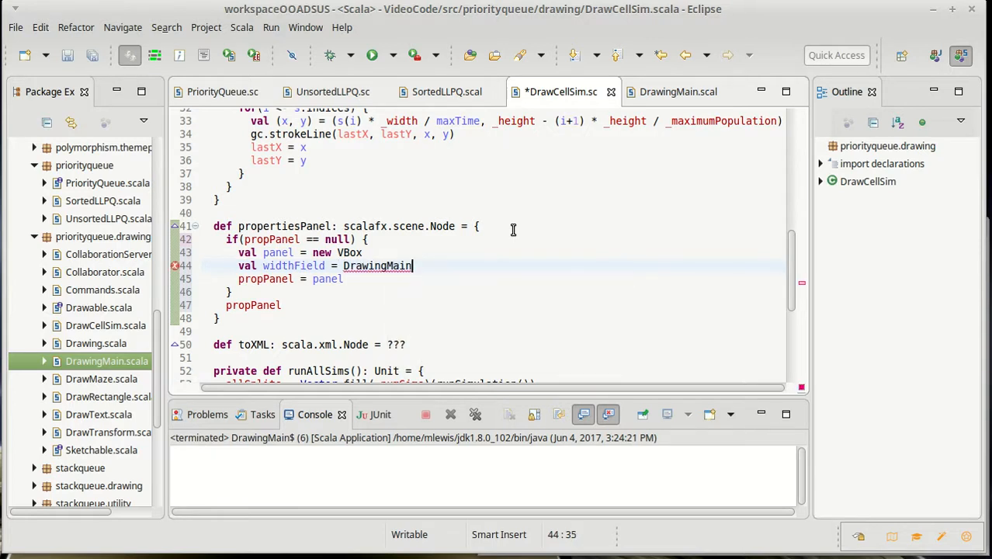
text(.l)
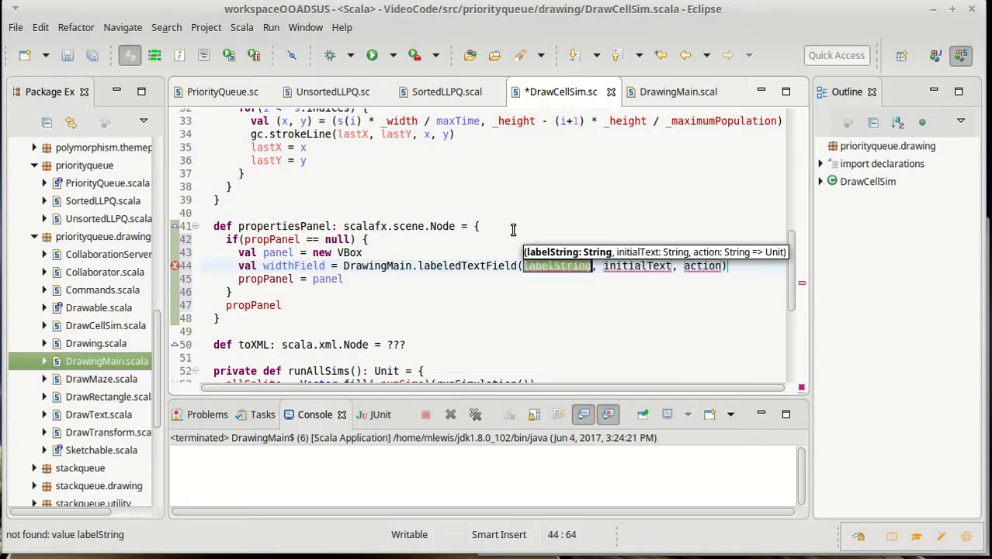
text("Width")
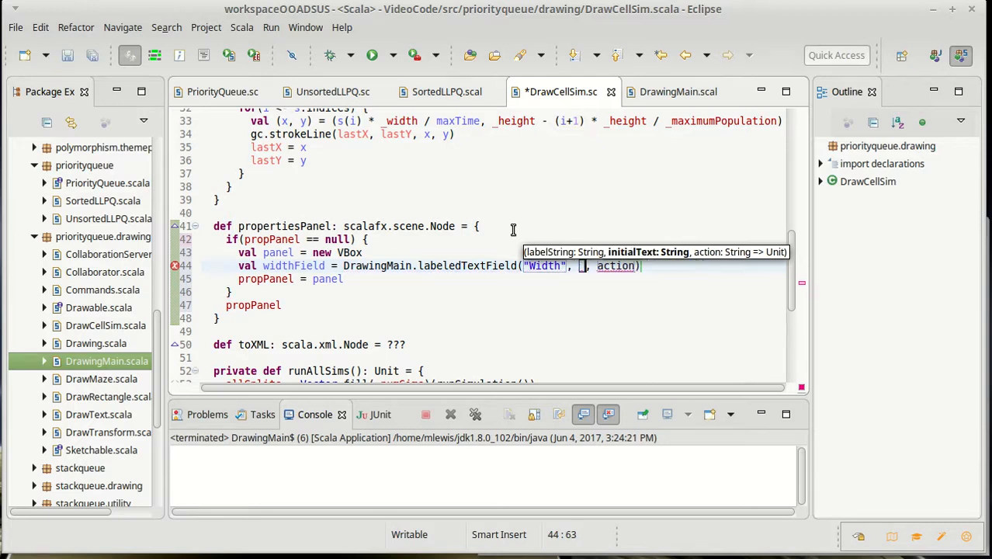
text(width)
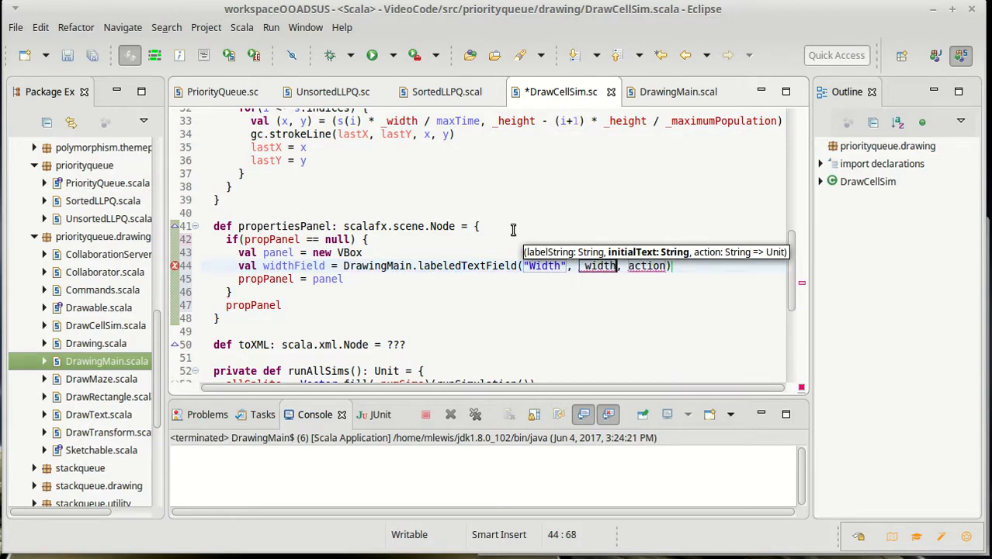
text(.toString)
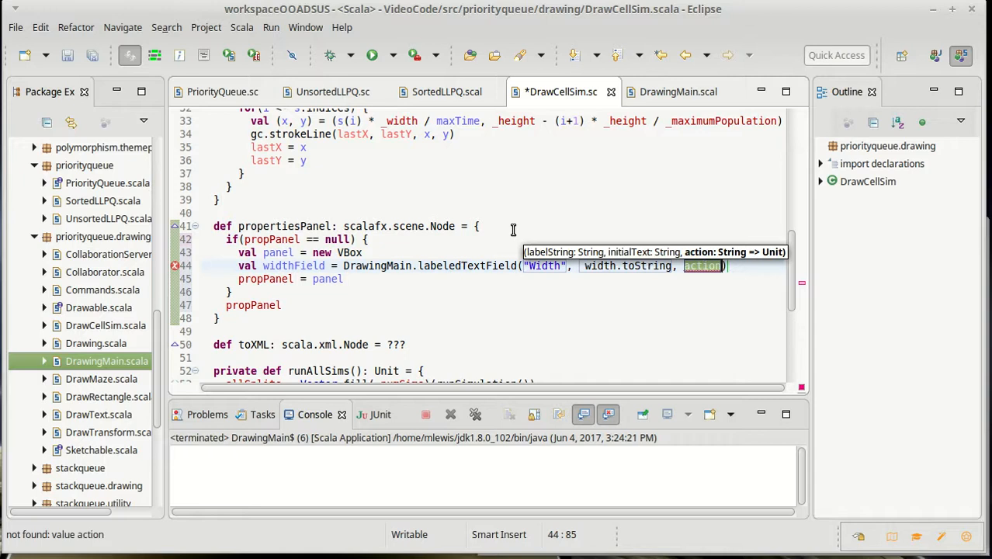
Step: Give the field the action s => { _width = s.toDouble; runAllSims() }
text(s =)
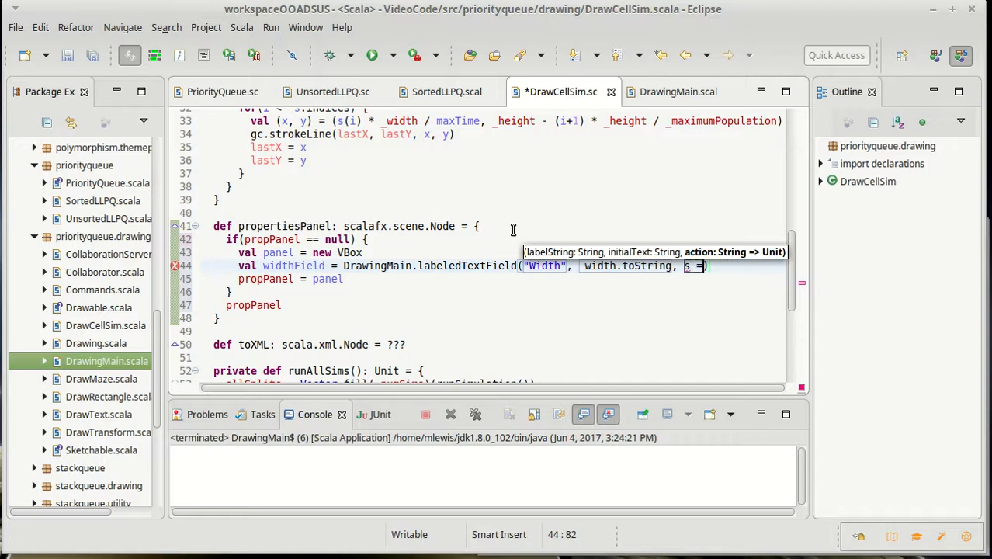
text(>)
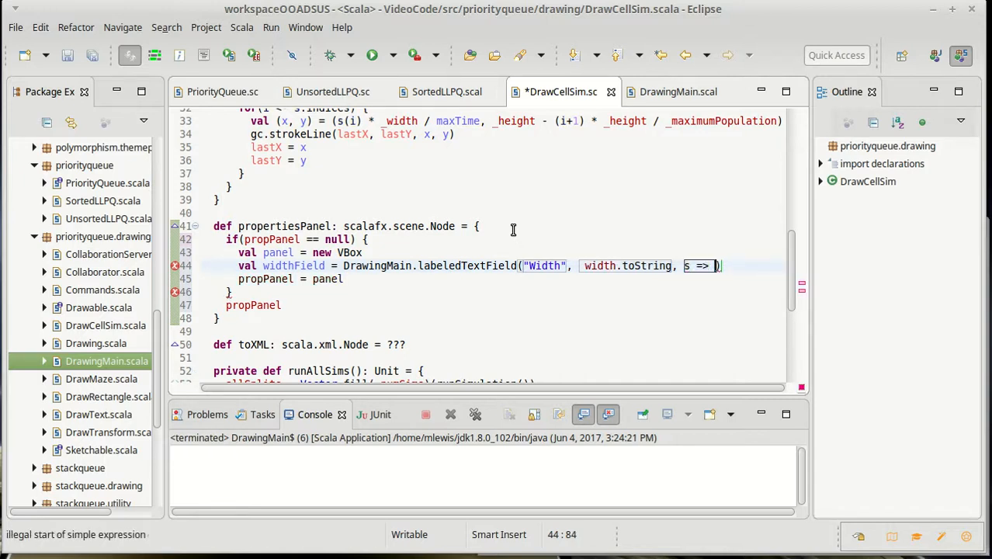
text({})
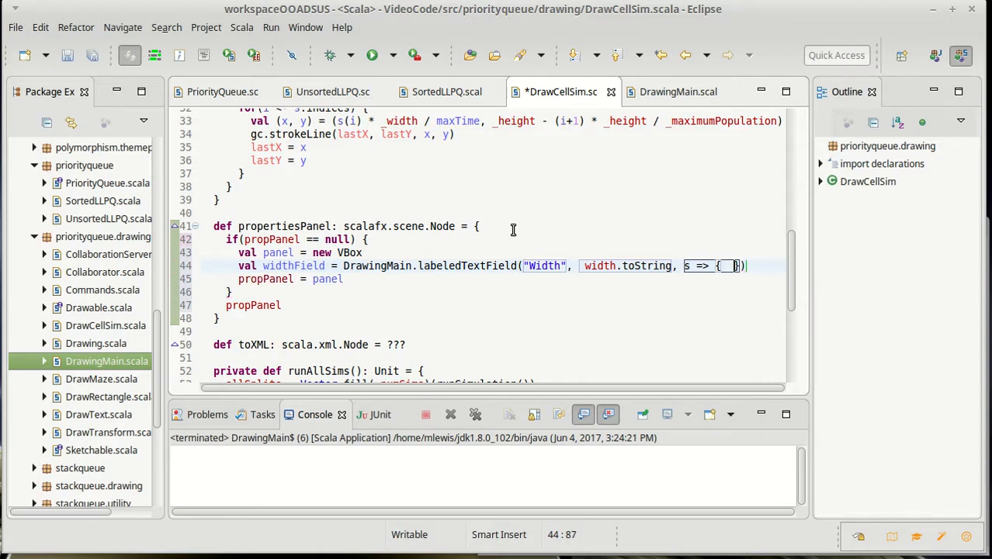
text(width = s.toDouble)
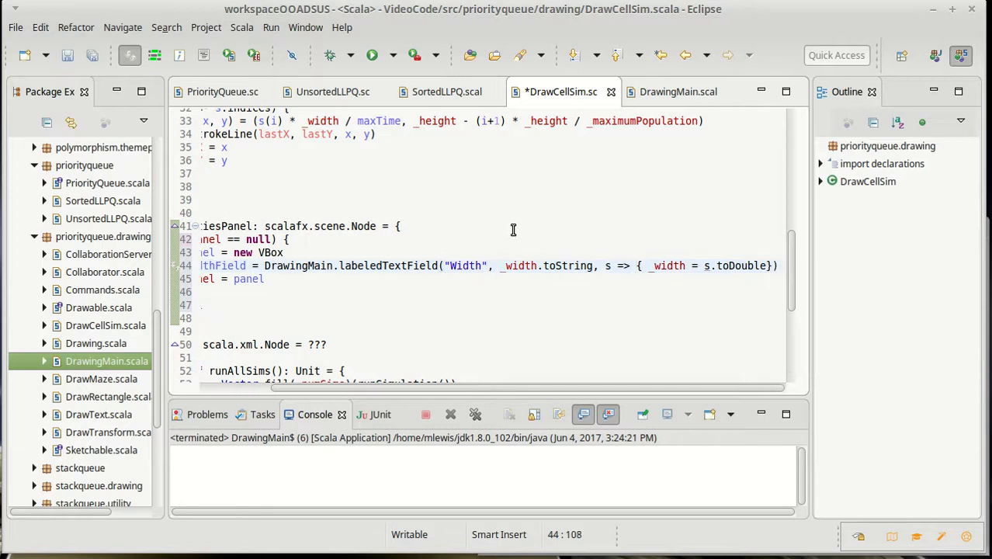
key(BackSpace)
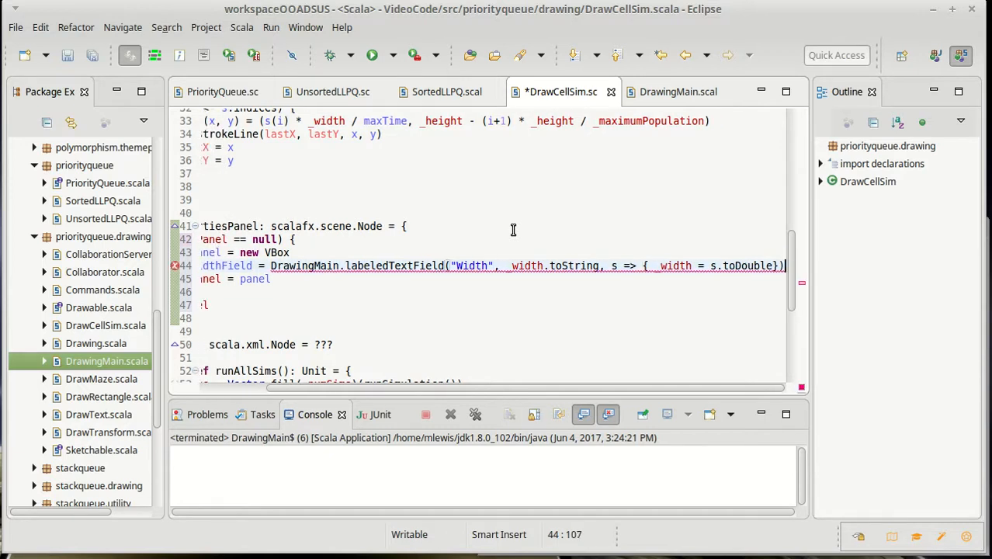
text(;)
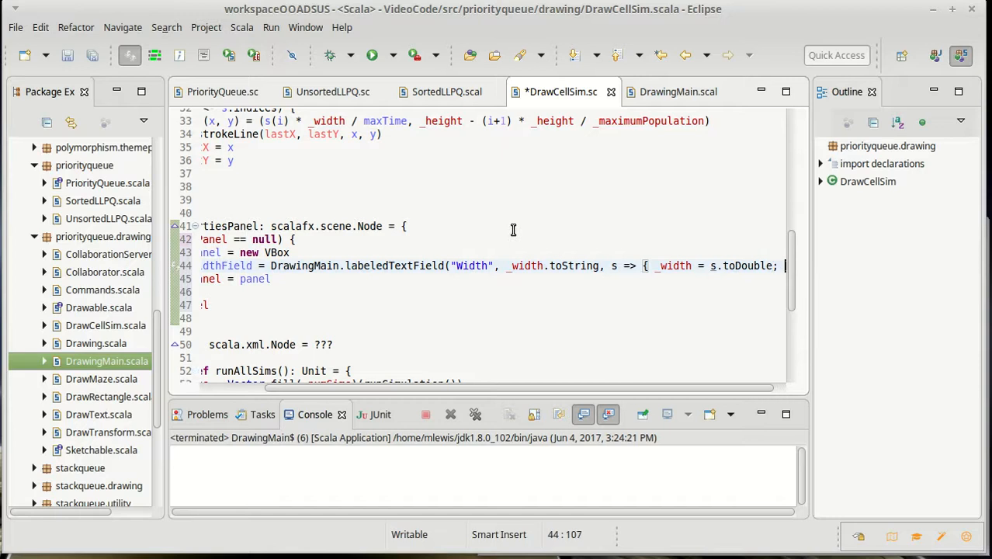
text(runAllSims() }))
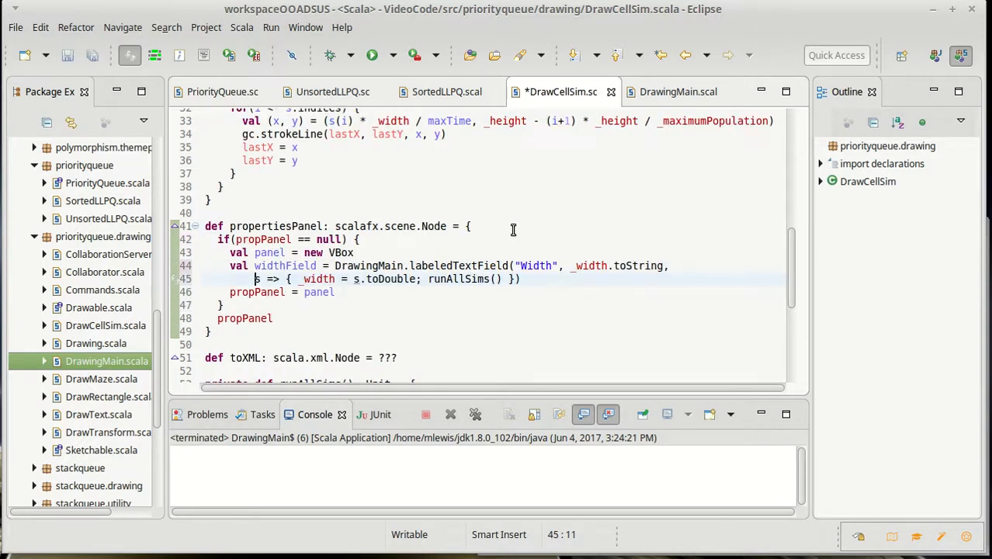
Step: Set panel.children = List(widthField) and save DrawCellSim.scala
key(ctrl+s)
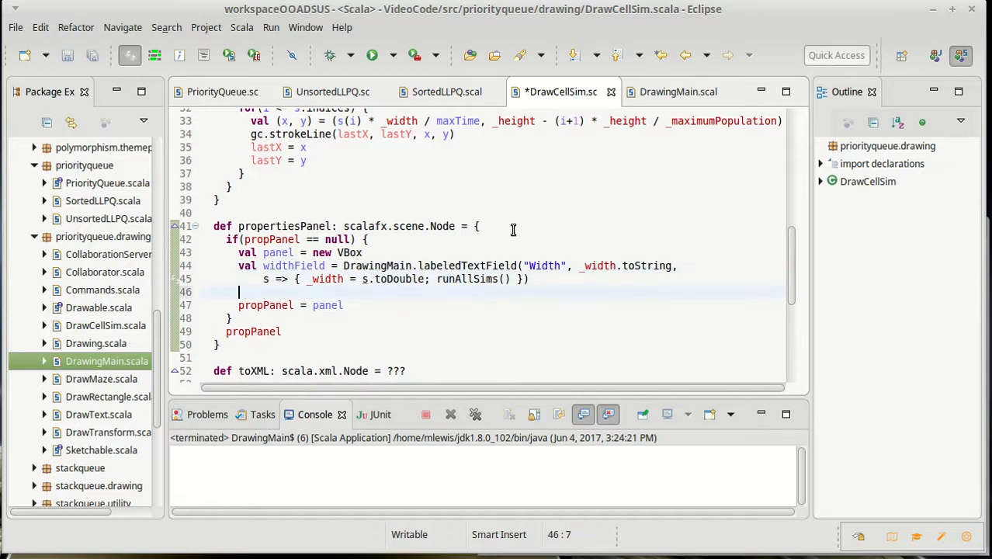
text(panel)
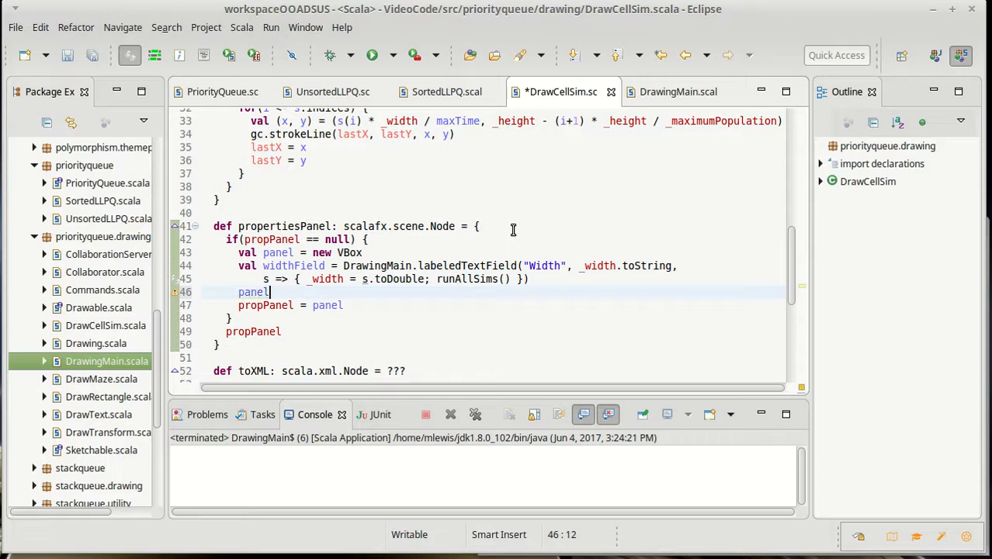
text(.c)
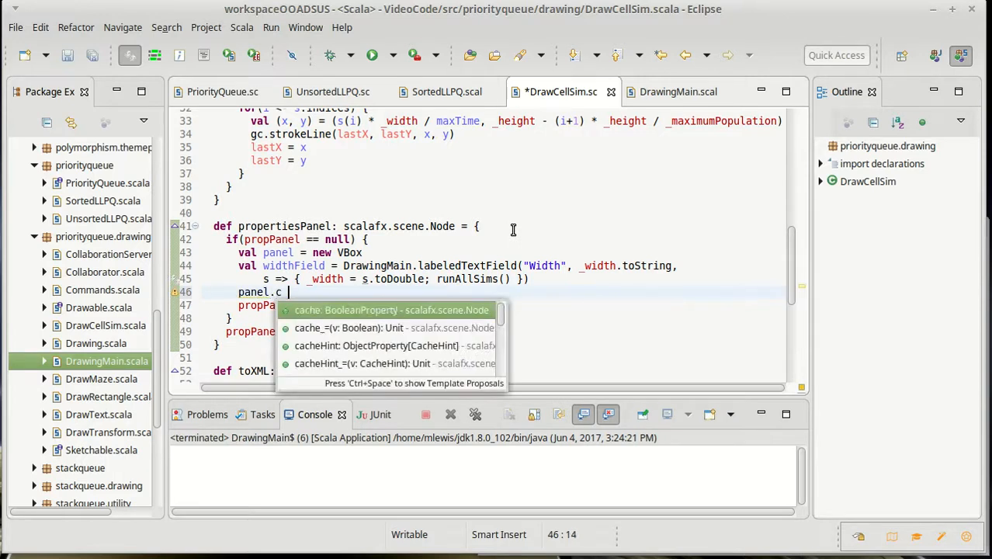
text(hildren =)
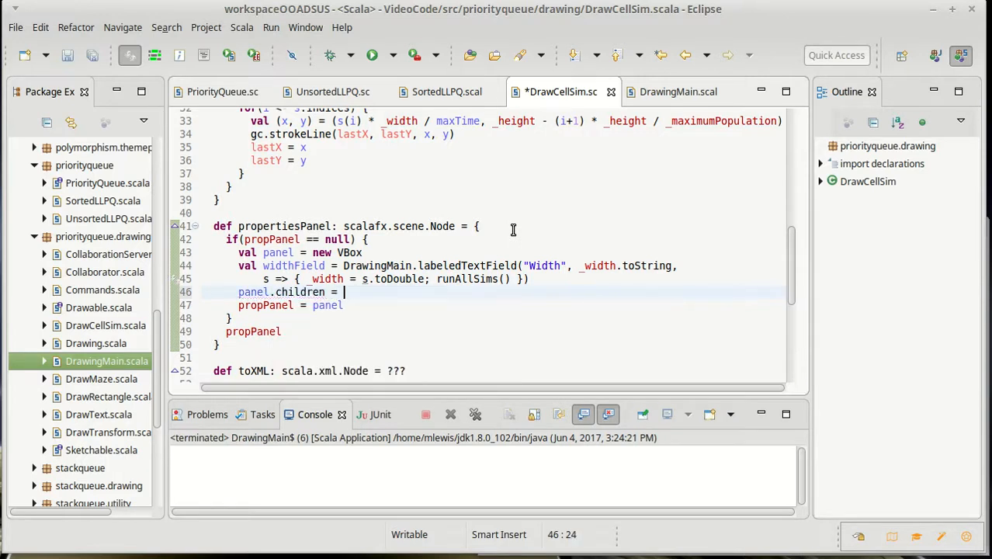
text(List()
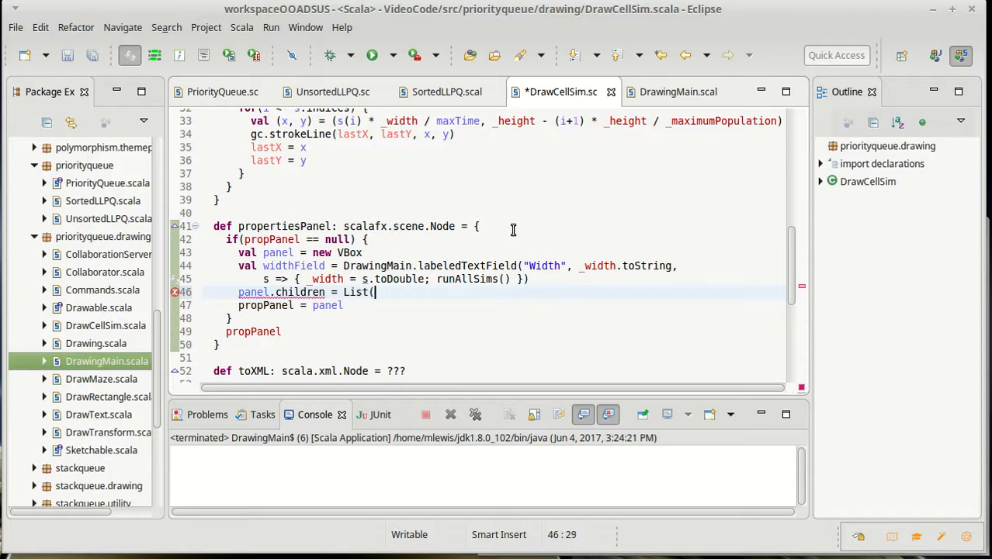
text(widthField)
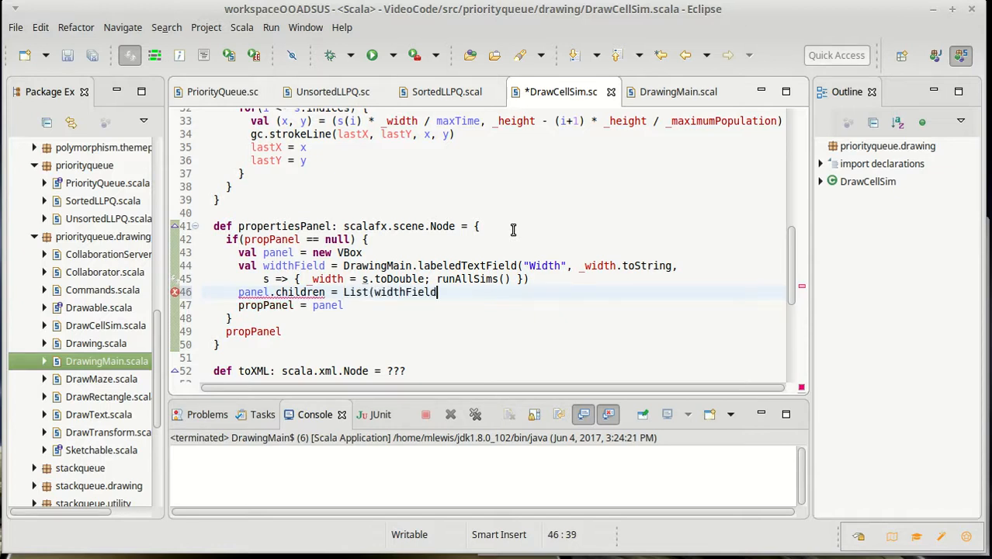
text())
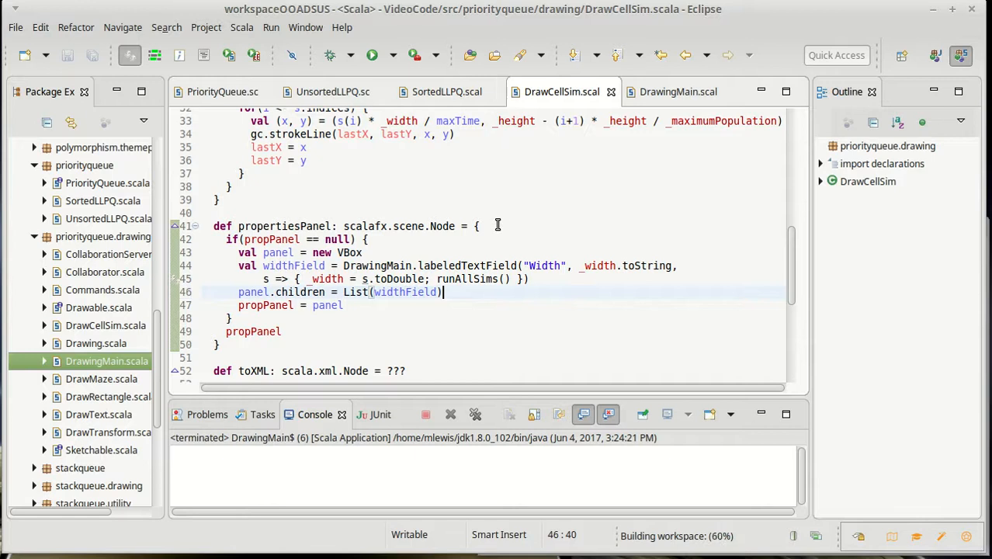
Step: Relaunch DrawingMain and try Cell Simulation widths 400.0 and 200.0, redrawing the curves, ending at 300.0
click(677, 92)
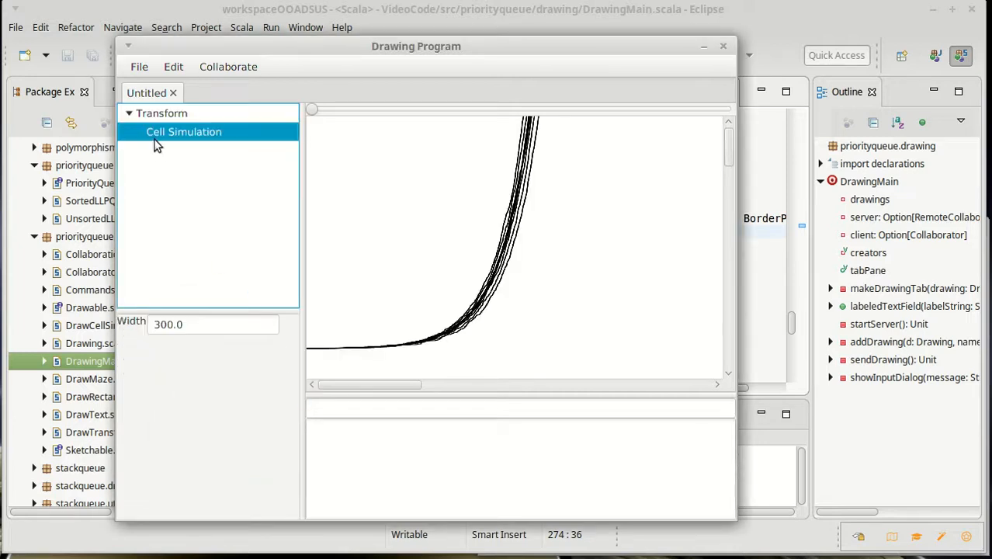
click(213, 323)
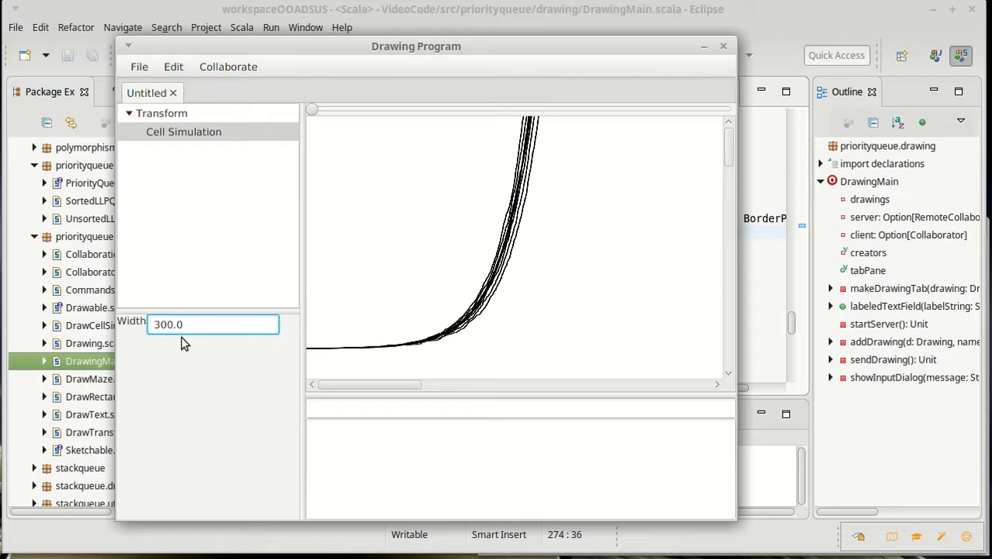
text(400.0)
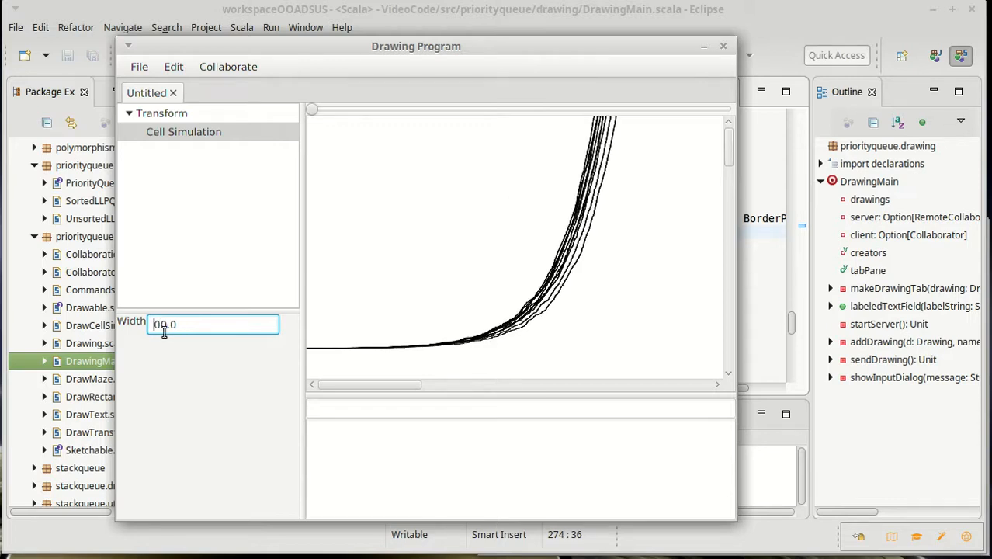
text(200.0)
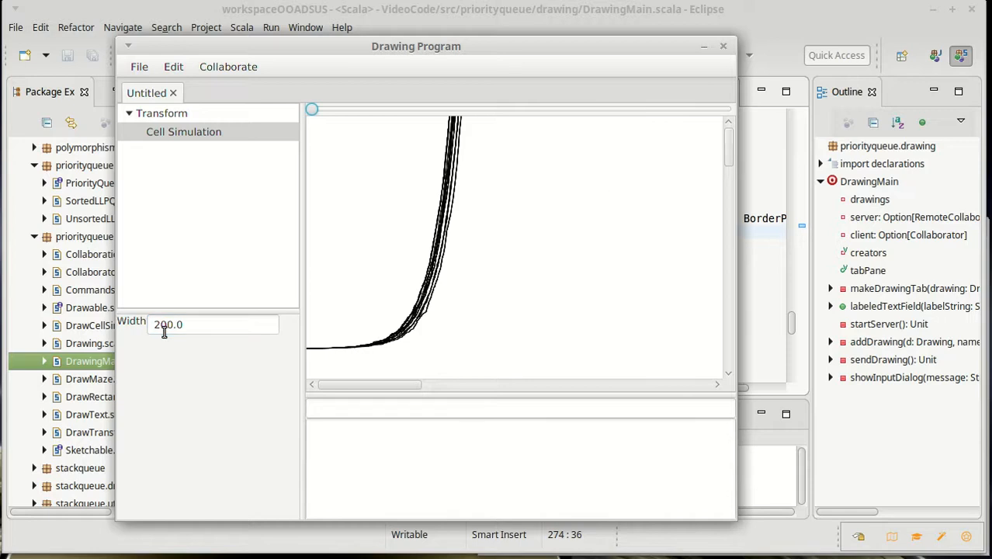
click(213, 324)
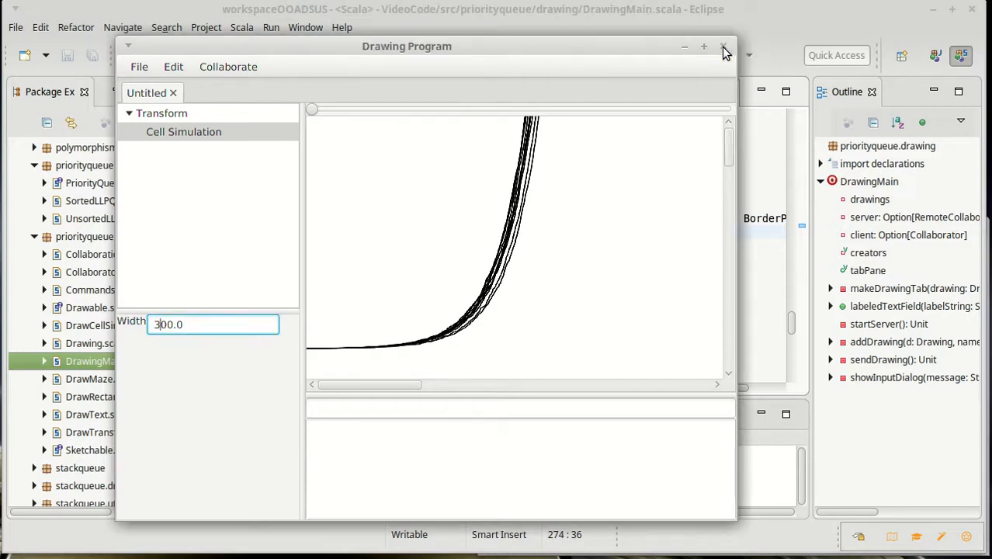
Step: Close the Drawing Program and return to DrawCellSim.scala's finished propertiesPanel with the Width field
click(723, 46)
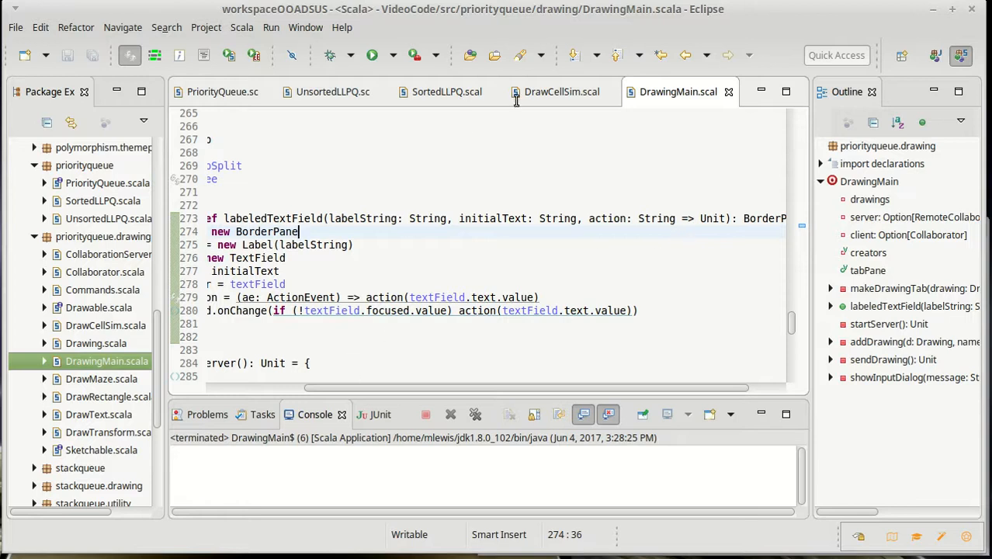
click(561, 92)
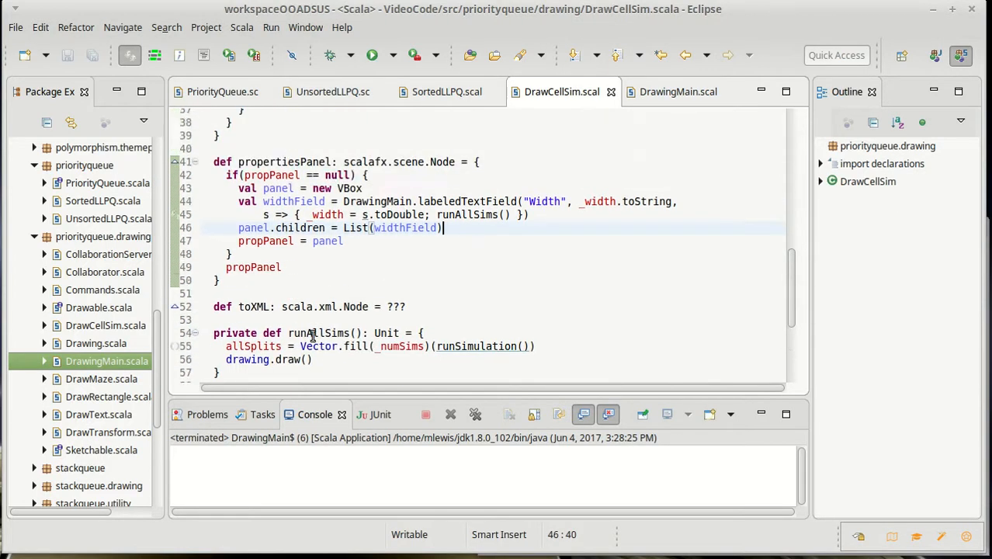
mouse_move(412, 293)
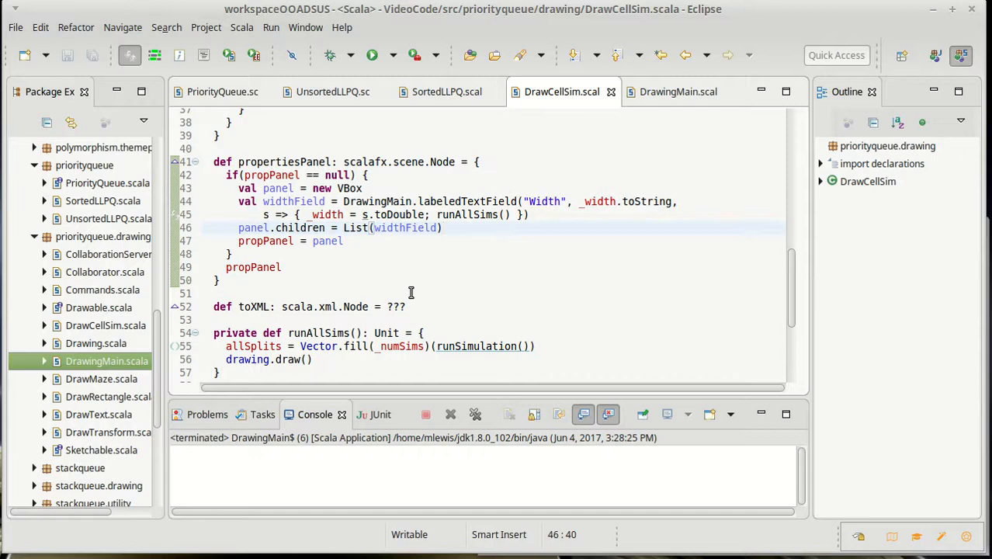
click(443, 227)
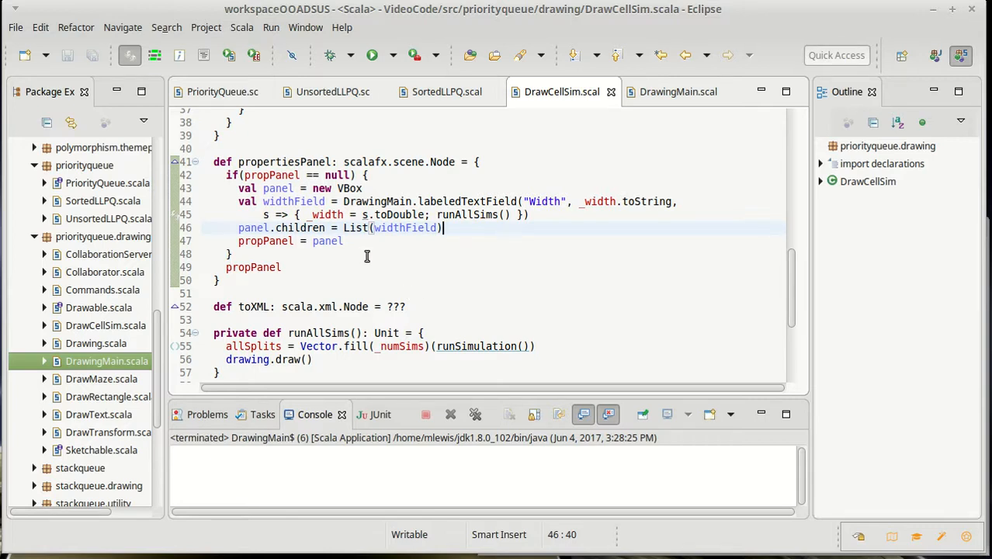
scroll(down, 3)
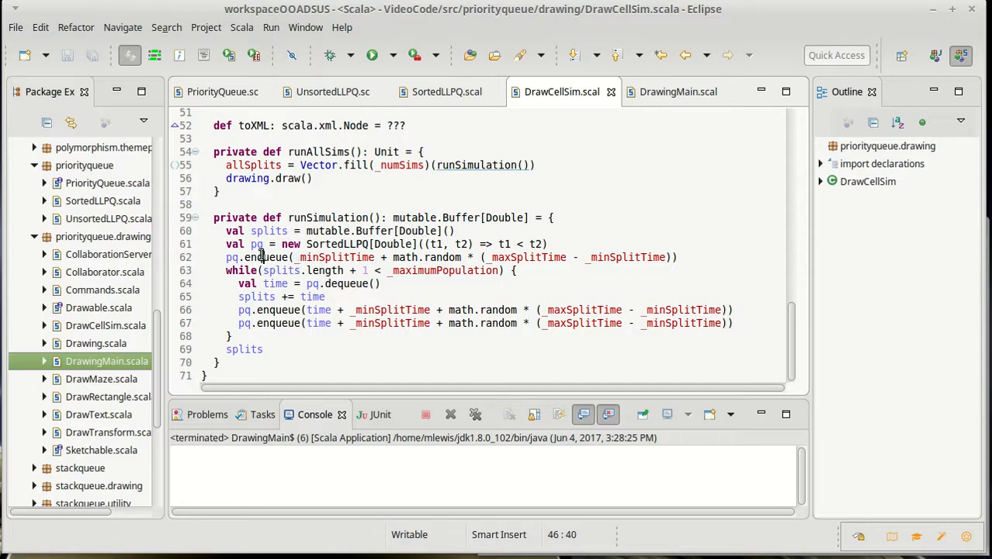
mouse_move(335, 257)
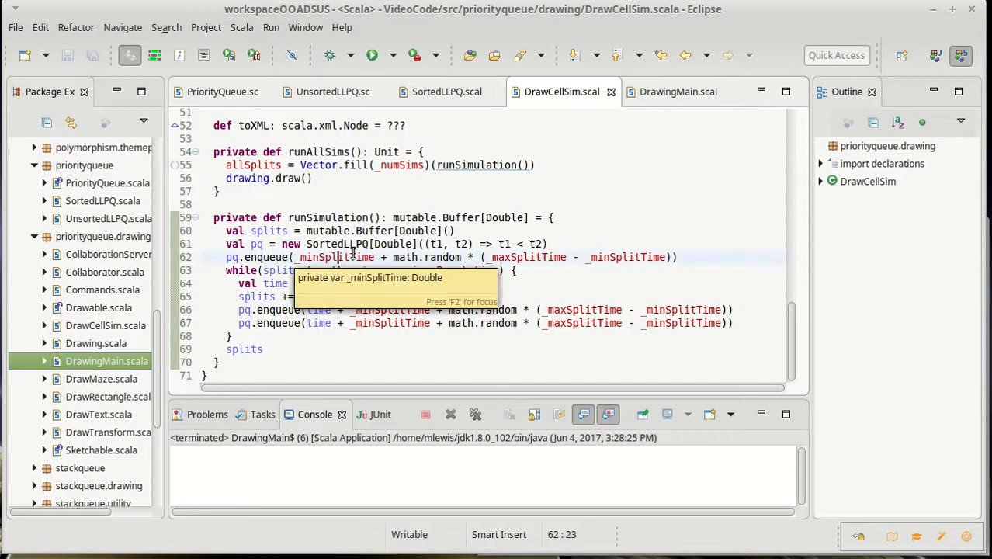
mouse_move(659, 198)
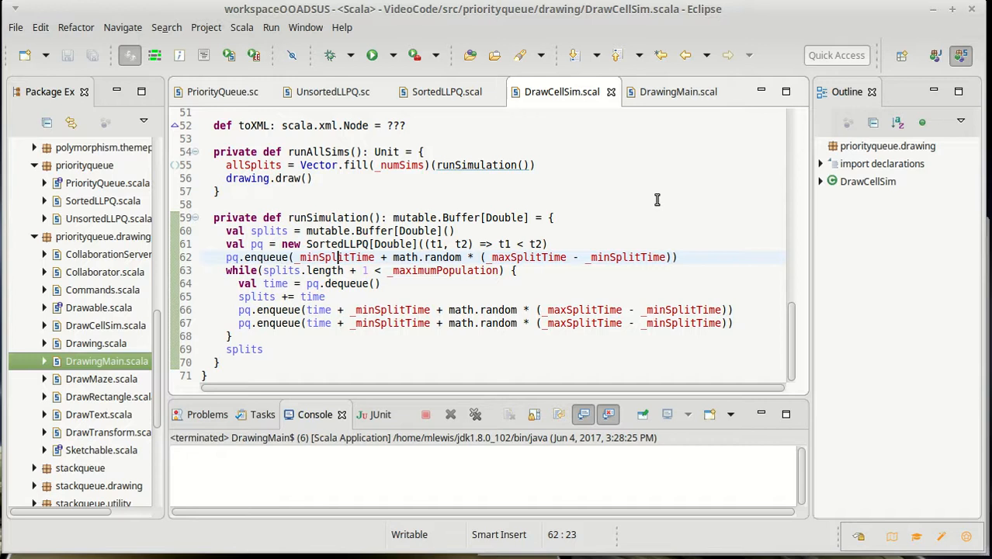
mouse_move(688, 200)
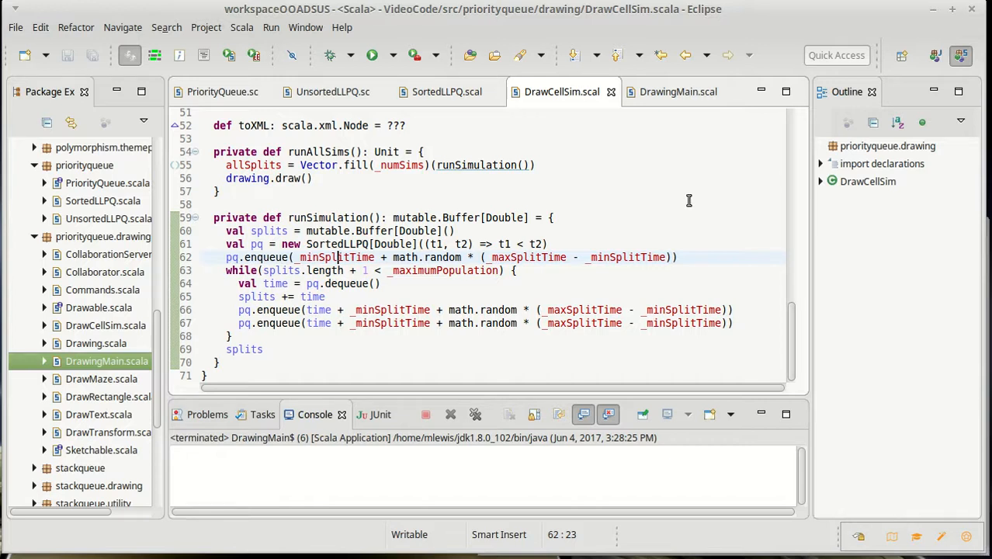